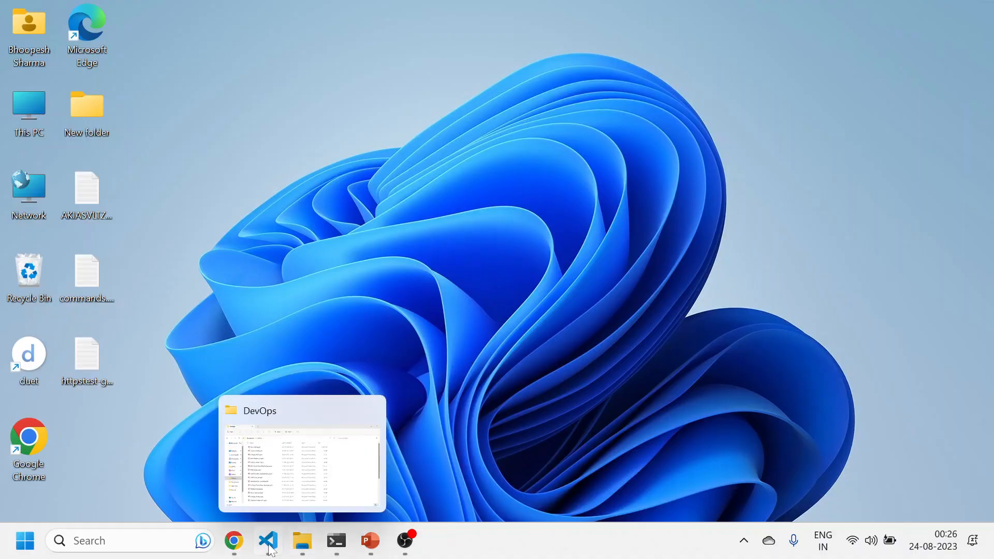
Filter repositories for 'x50', open x509-exporter, and scroll its README to '1. Install Grafana'.
left_click(266, 541)
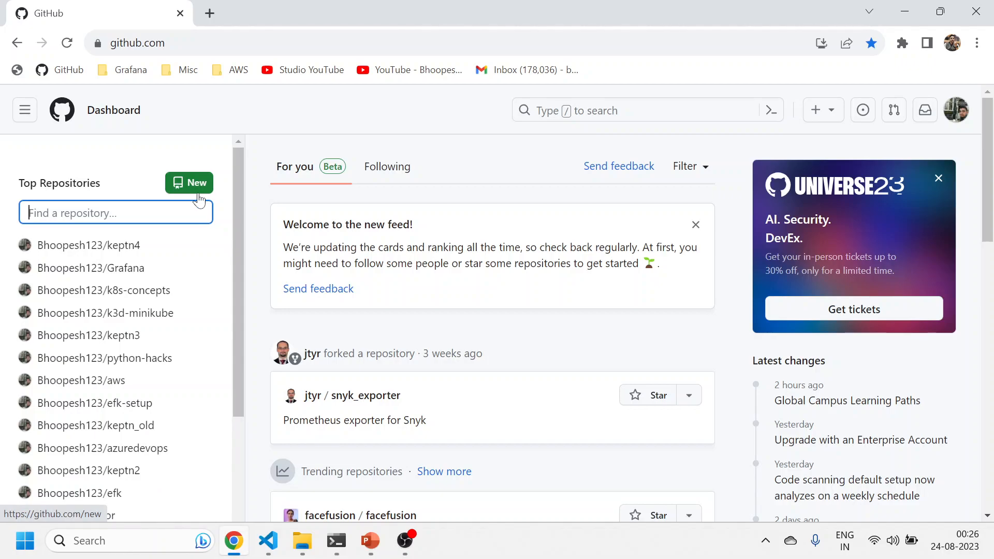
type("x50")
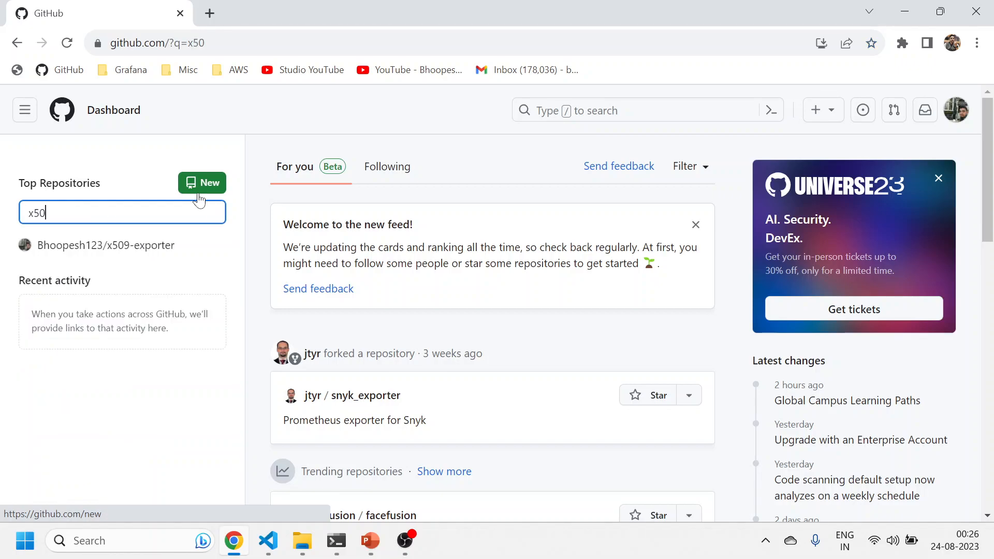
left_click(105, 246)
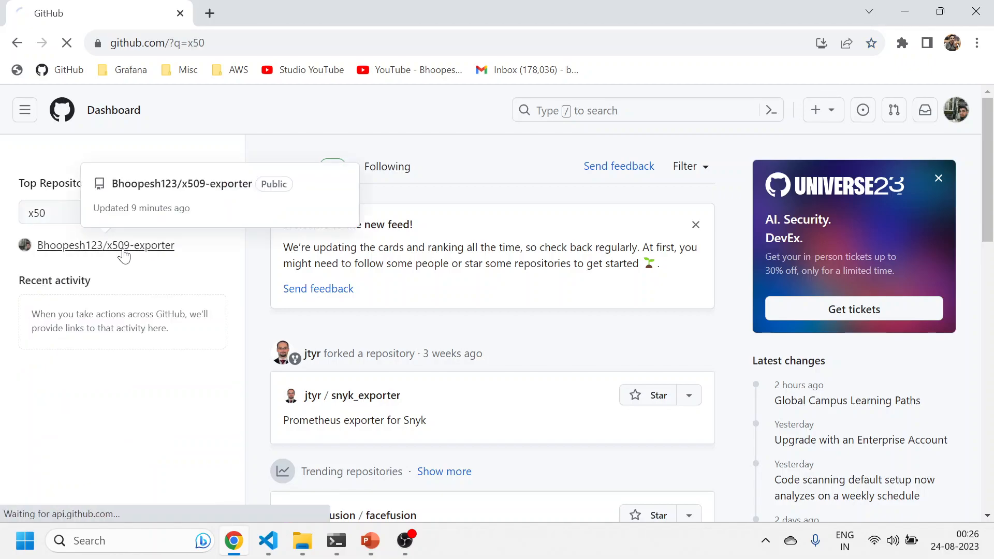
left_click(105, 245)
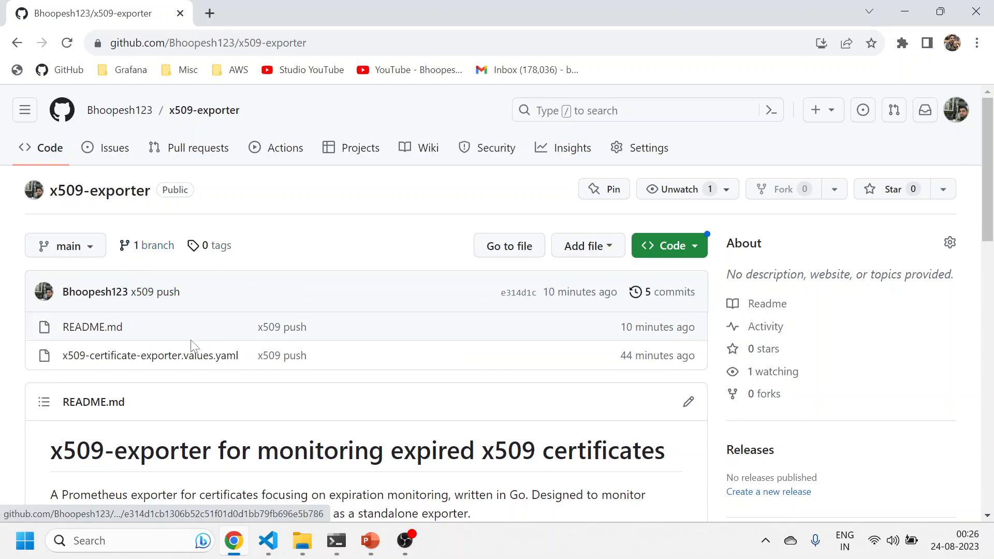
scroll("down", 3)
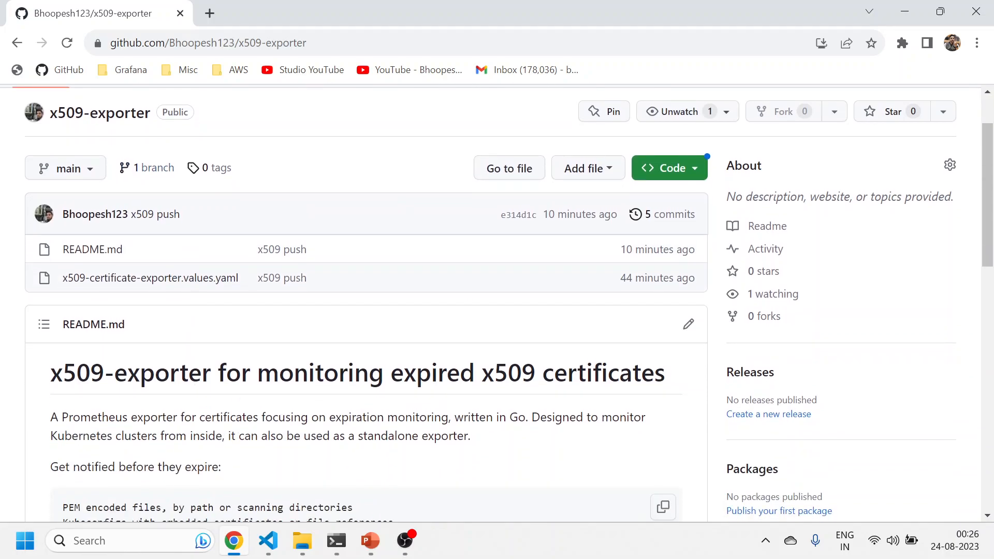
scroll("down", 3)
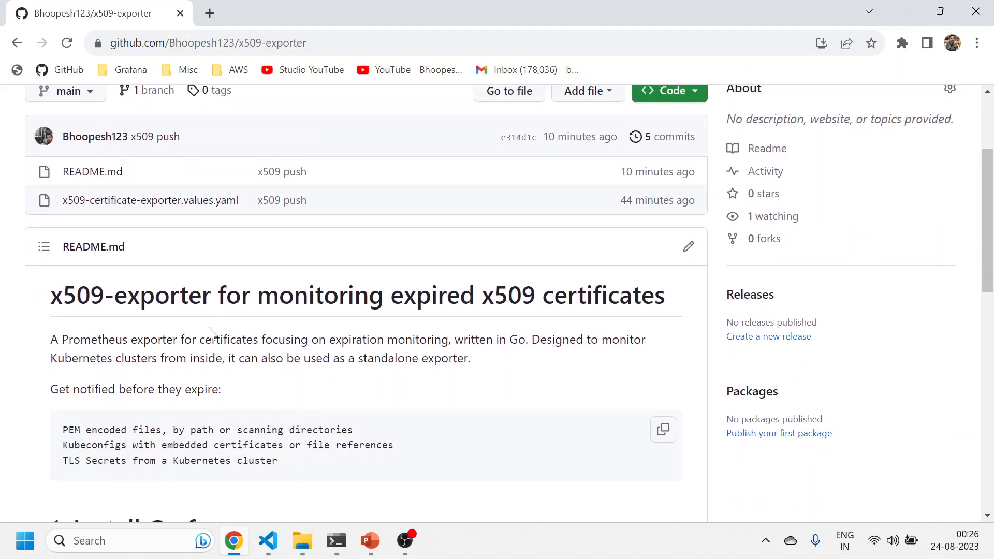
scroll("down", 3)
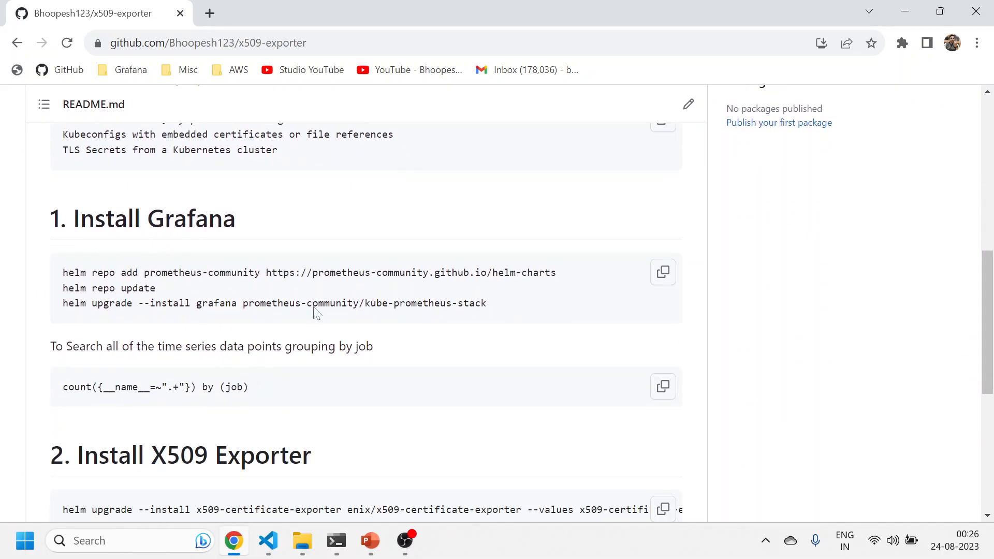
mouse_move(268, 541)
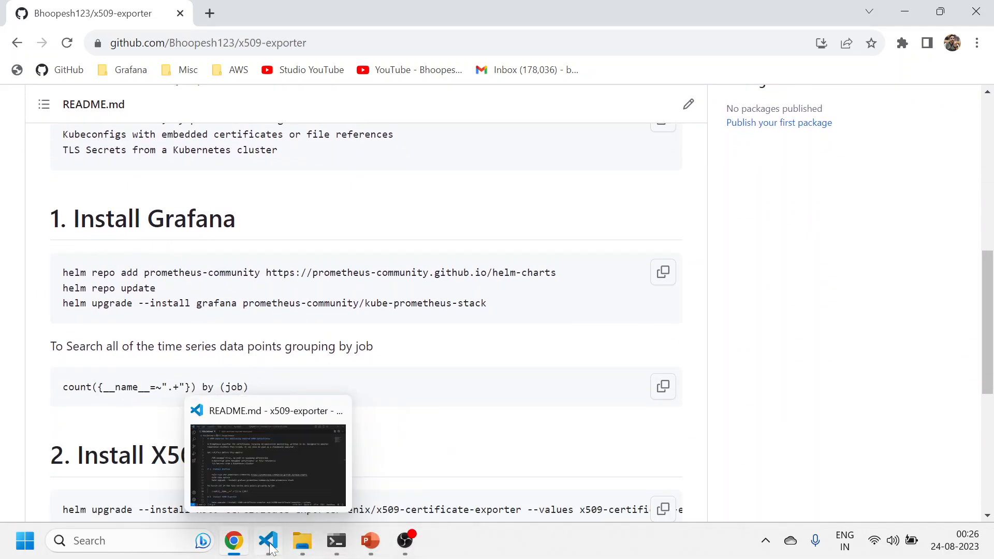
Run the README's helm repo add/update and 'helm upgrade --install grafana prometheus-community/kube-prometheus-stack' commands.
left_click(268, 540)
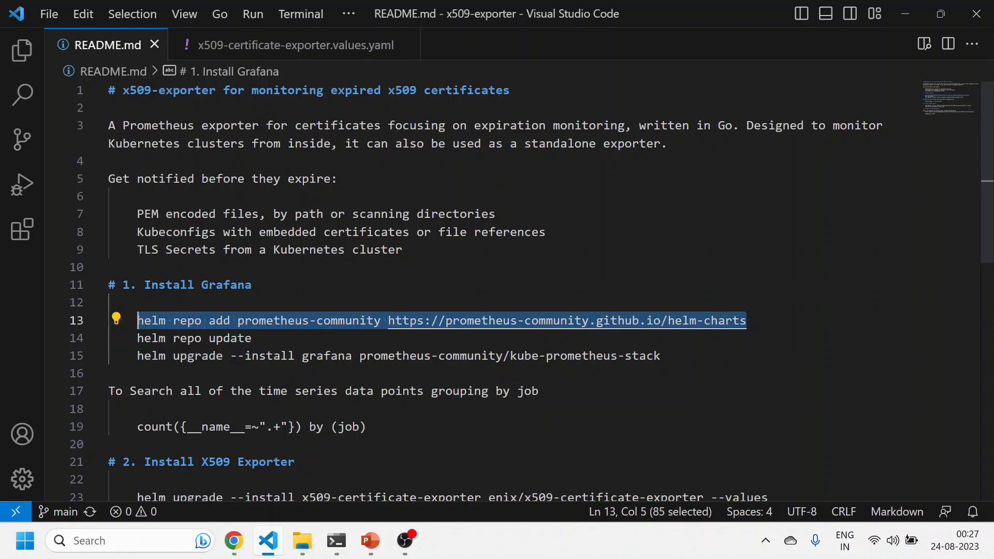
left_click(336, 540)
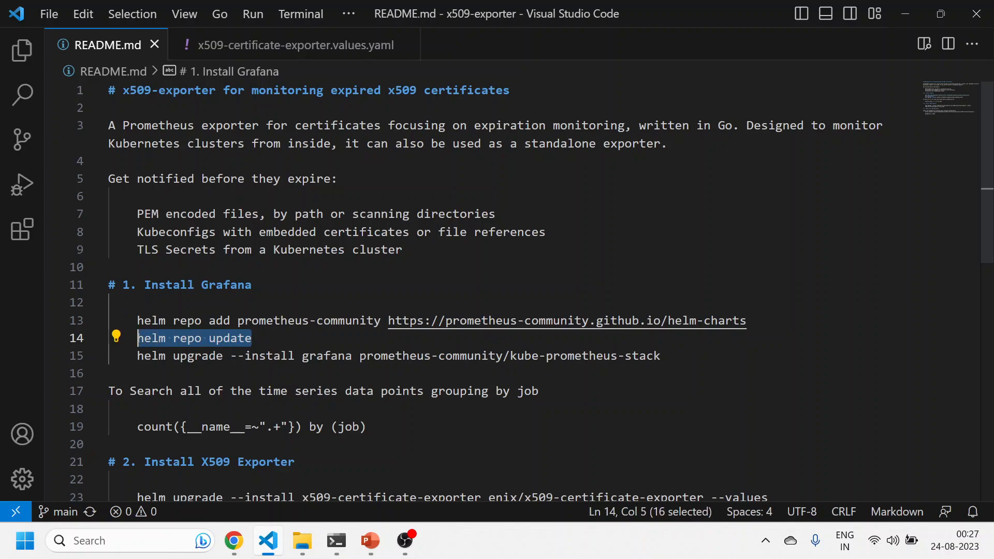
left_click(336, 541)
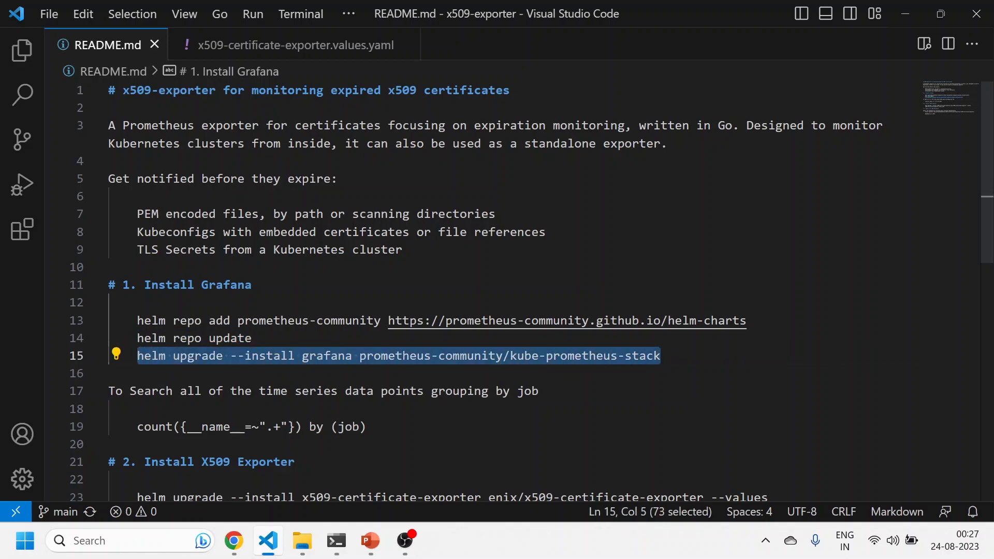
left_click(336, 540)
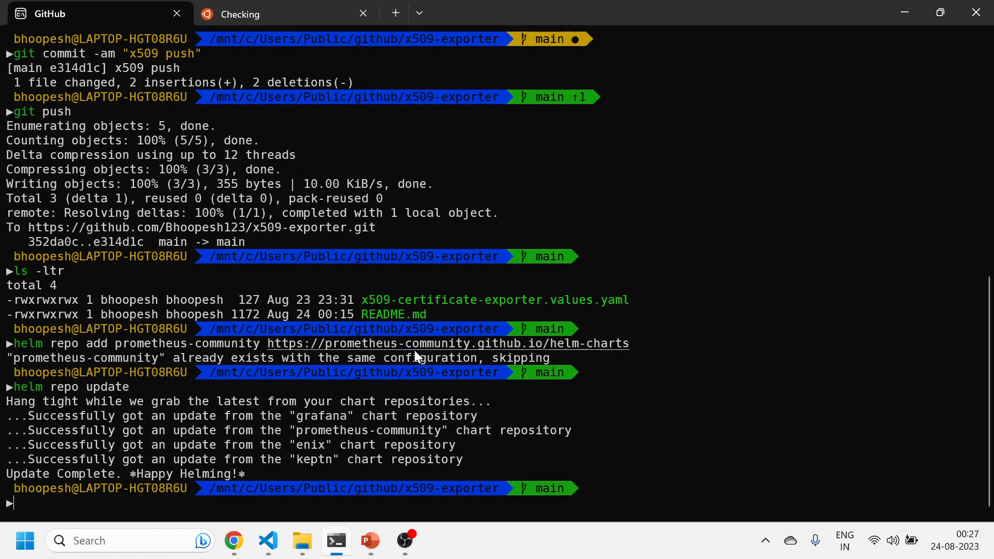
type("helm upgrade --install grafana prometheus-community/kube-prometheus-stack")
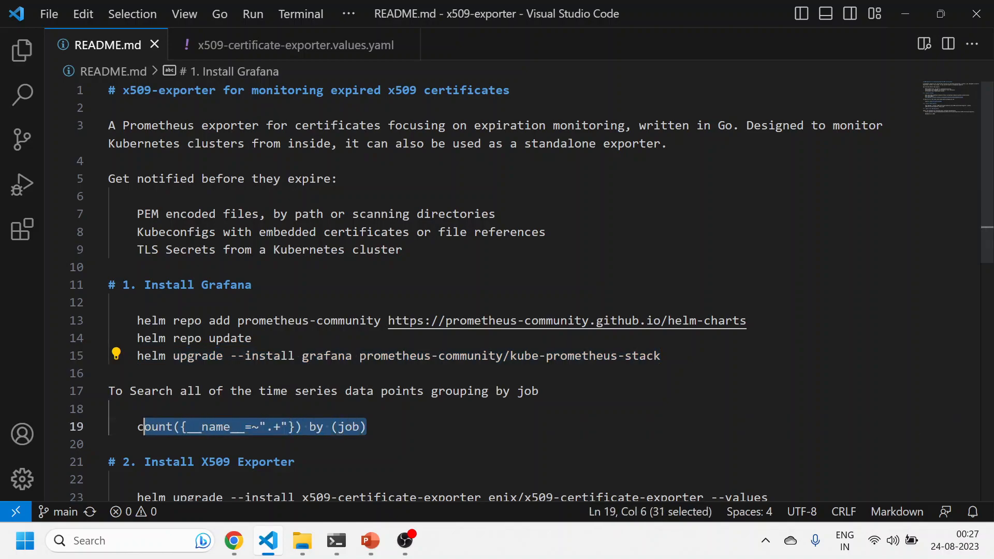
left_click(334, 541)
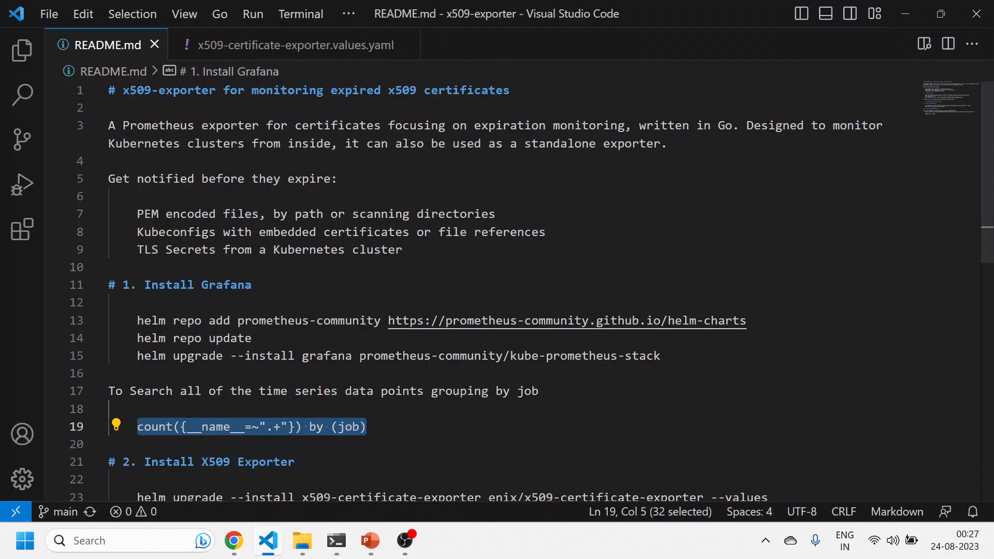
left_click(336, 541)
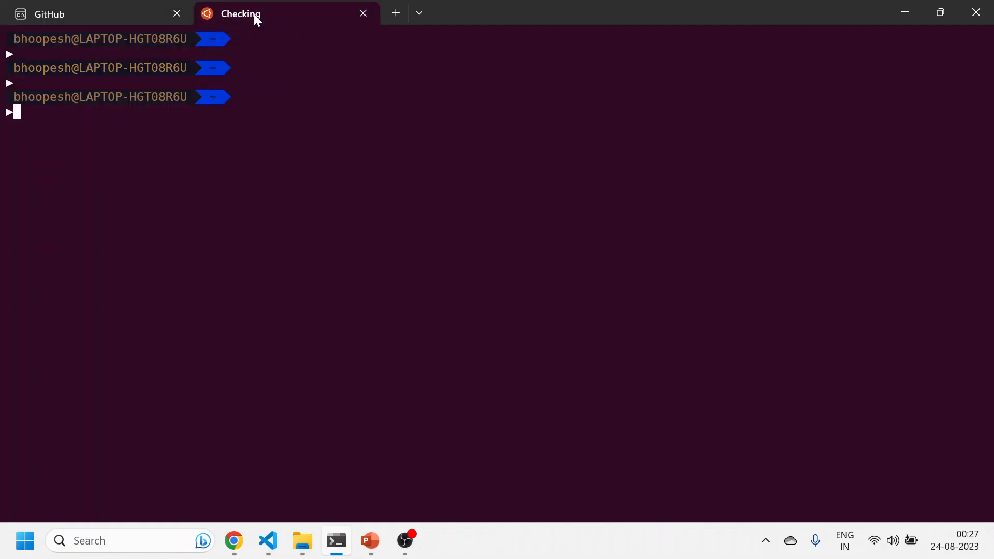
Forward the grafana service to local port 3000 with 'k port-forward svc/grafana 3000:80'.
type("k port-forward svc/grafana 3000:80")
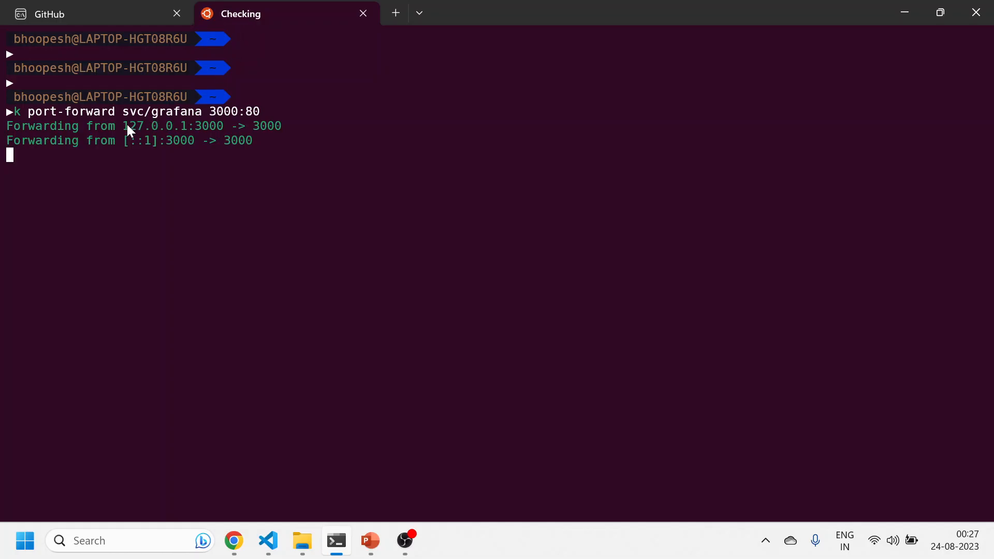
mouse_move(345, 389)
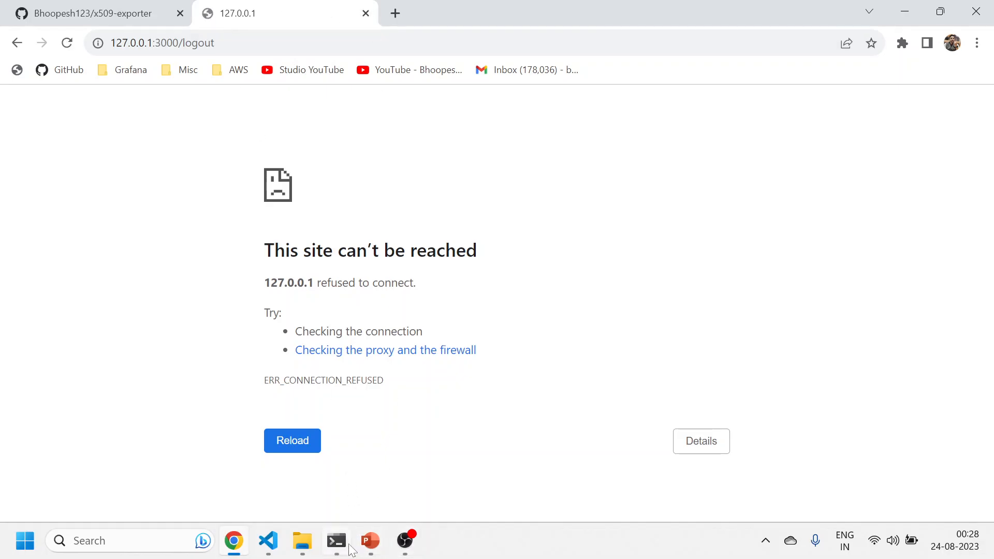
left_click(335, 541)
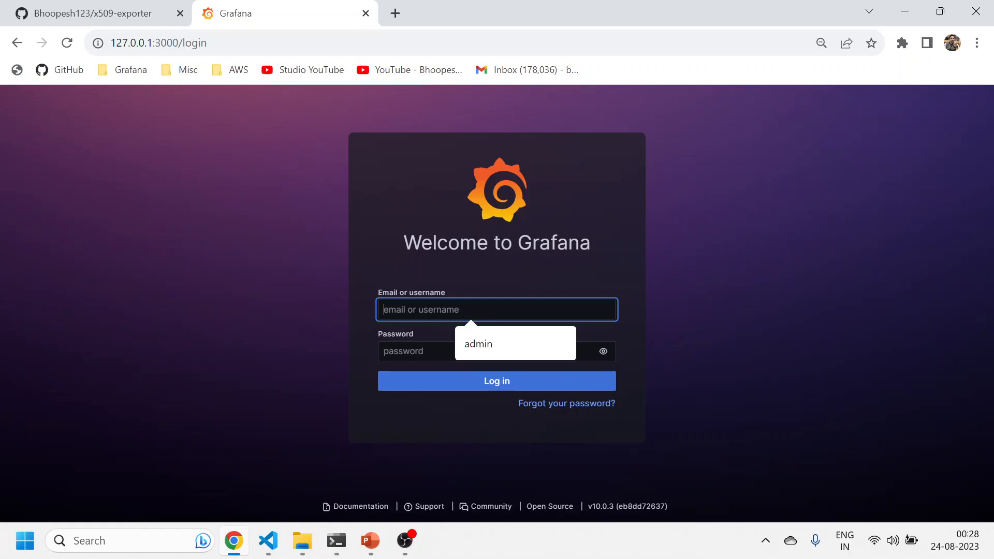
type("admin")
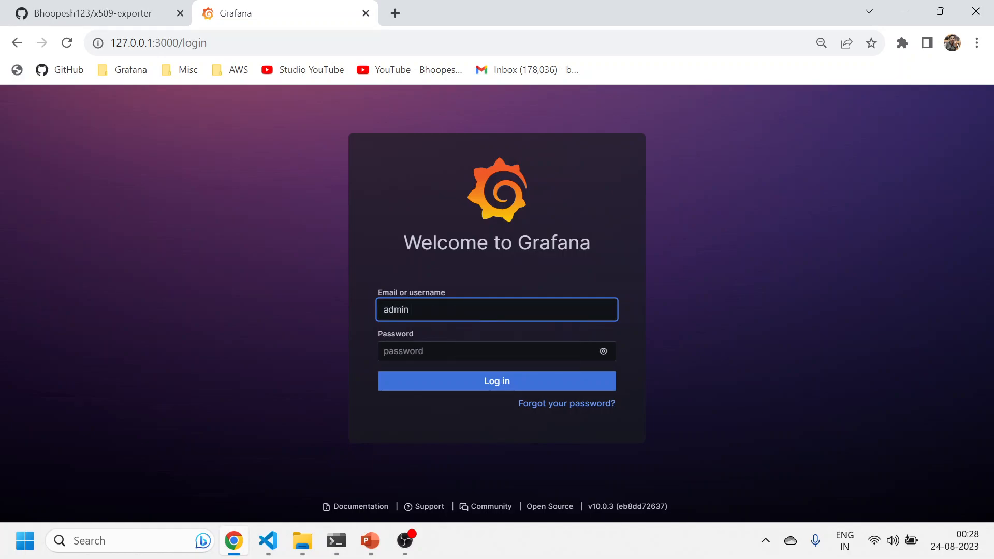
type("pro")
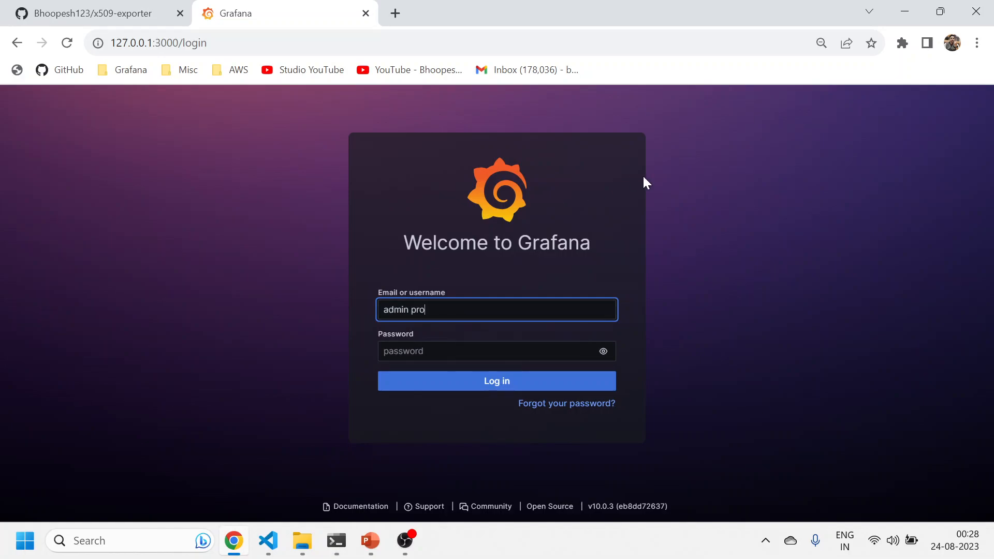
type("m-oper")
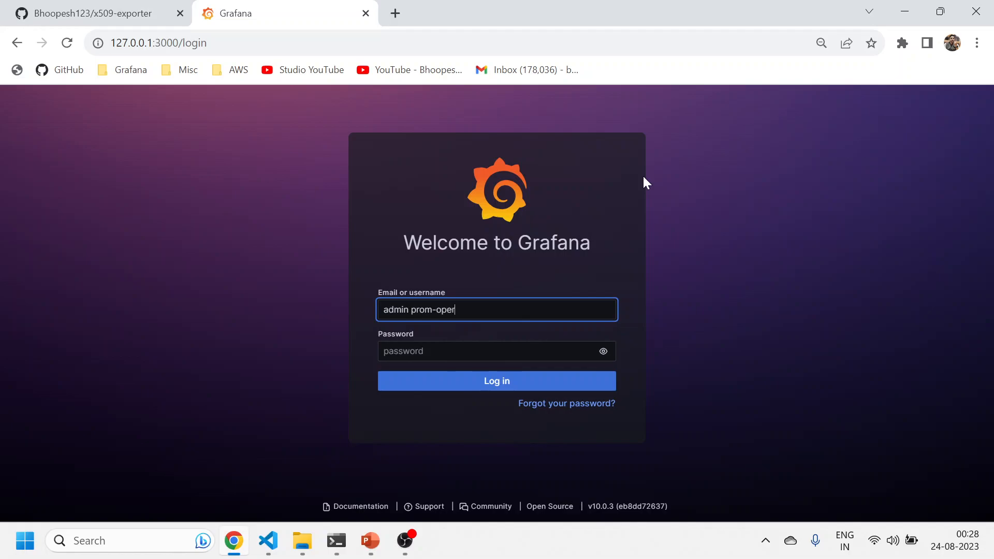
type("ator")
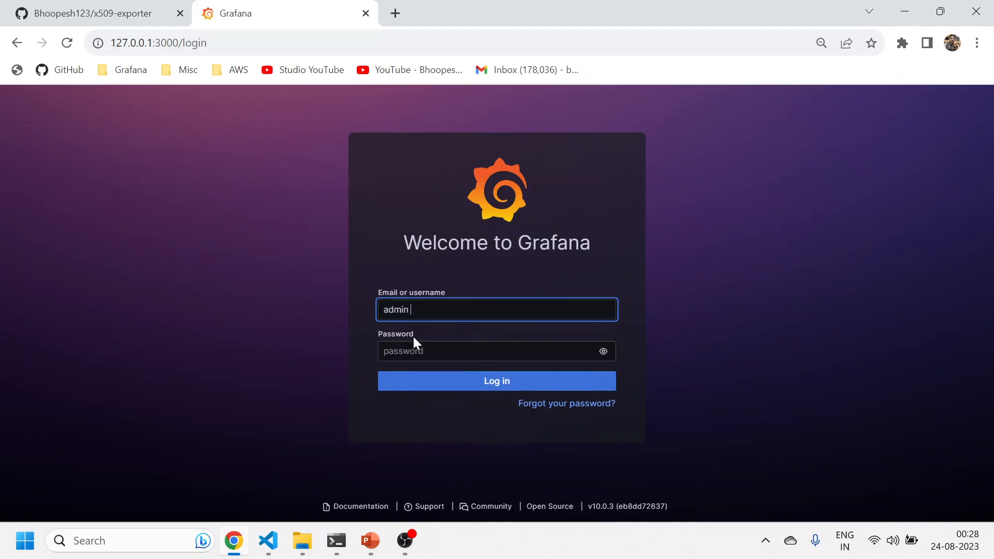
left_click(496, 381)
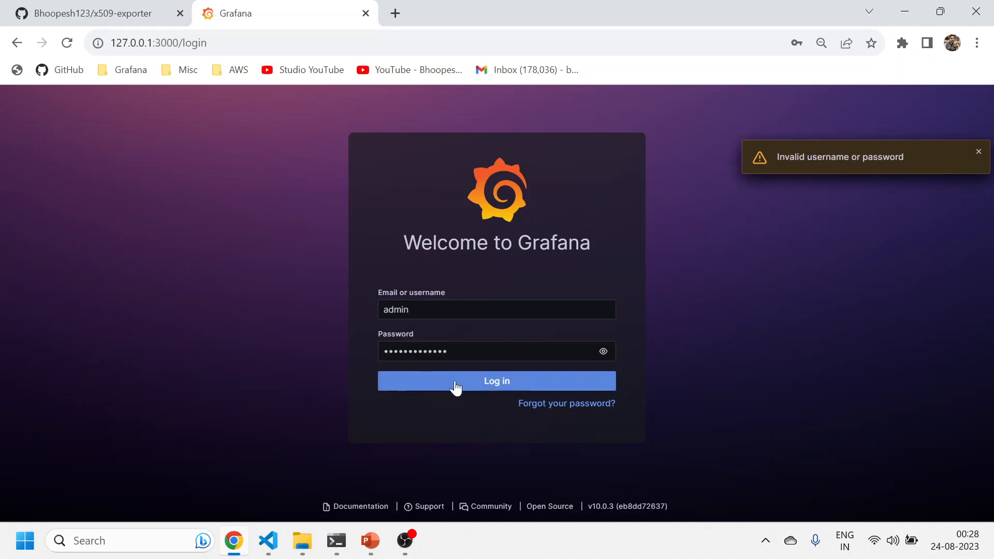
left_click(496, 309)
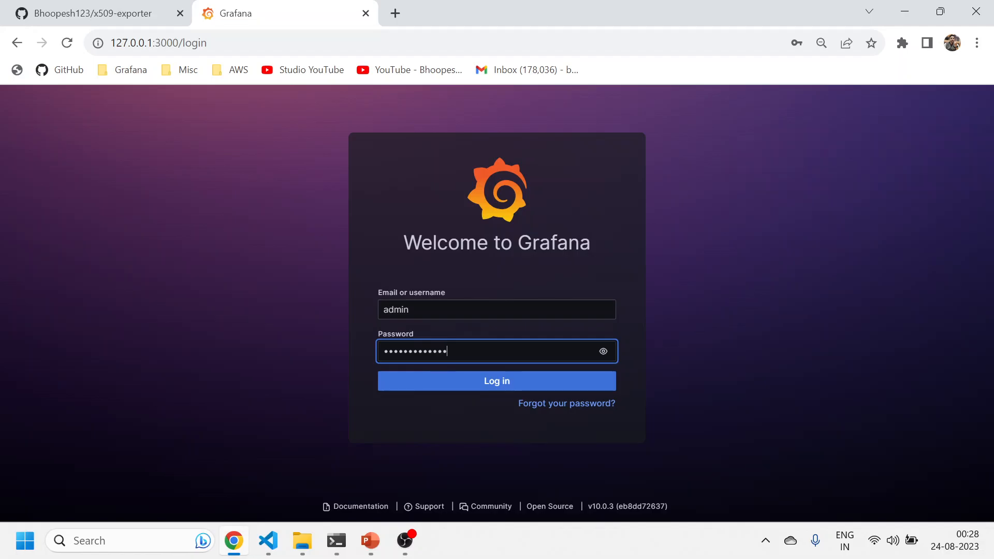
left_click(497, 381)
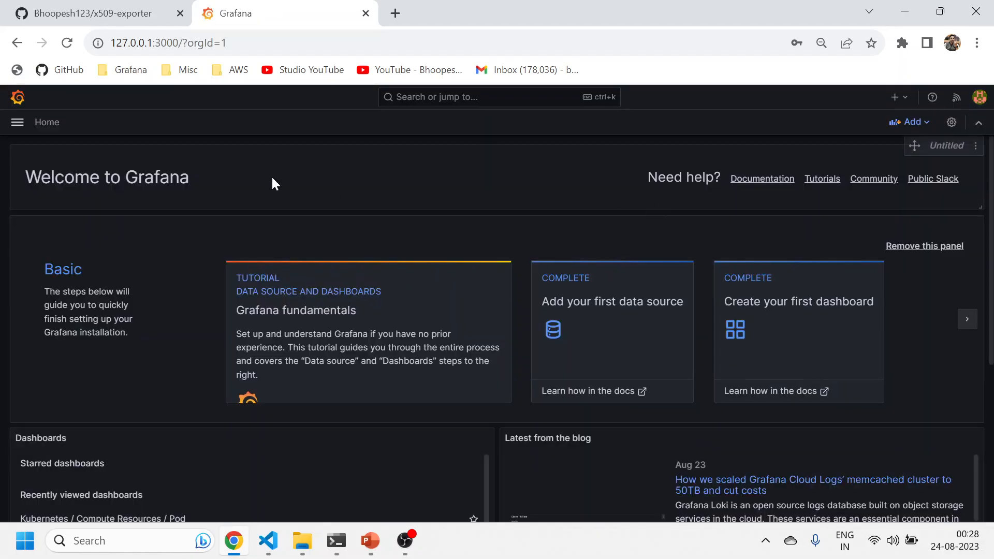
Run count({__name__=~".+"}) by (job) in Explore and scroll to the per-job graph.
left_click(17, 121)
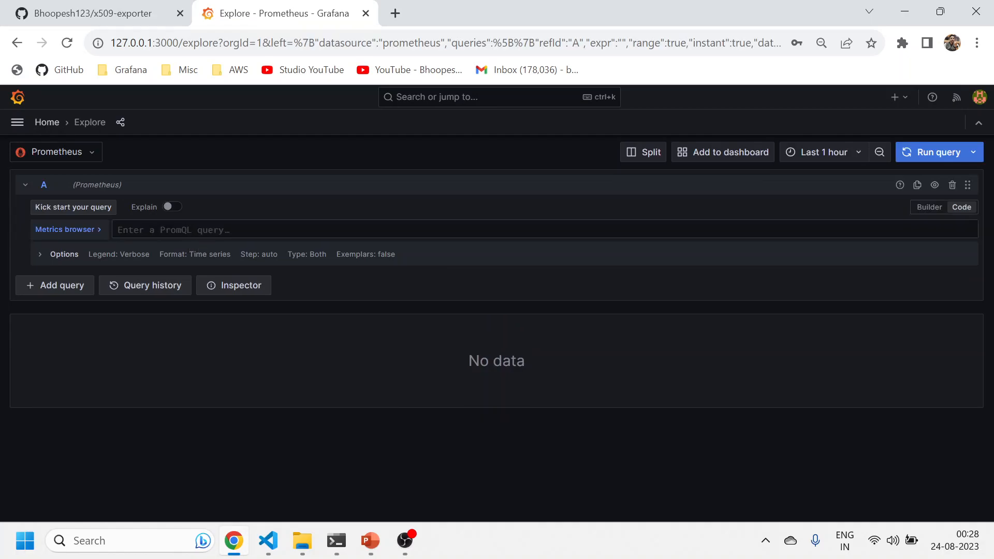
mouse_move(266, 439)
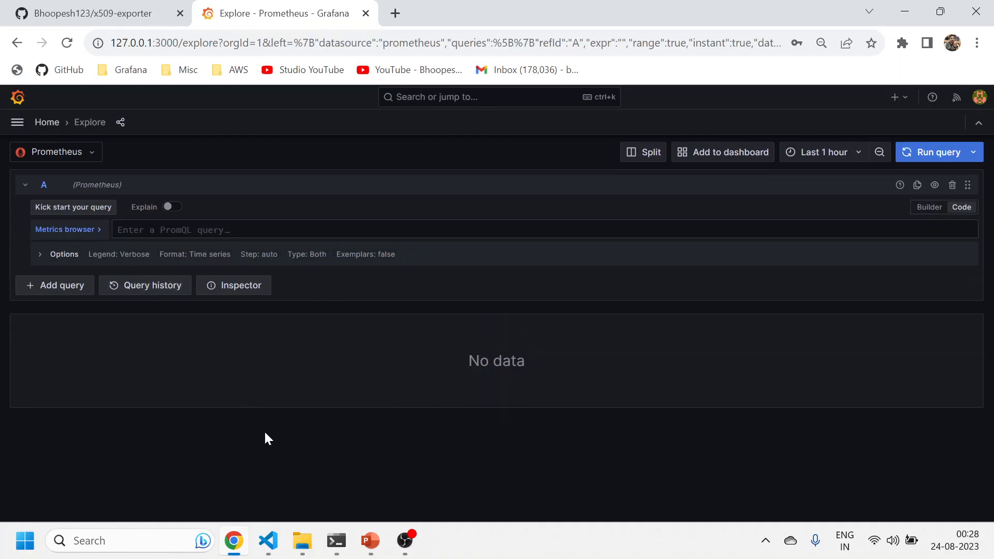
left_click(268, 540)
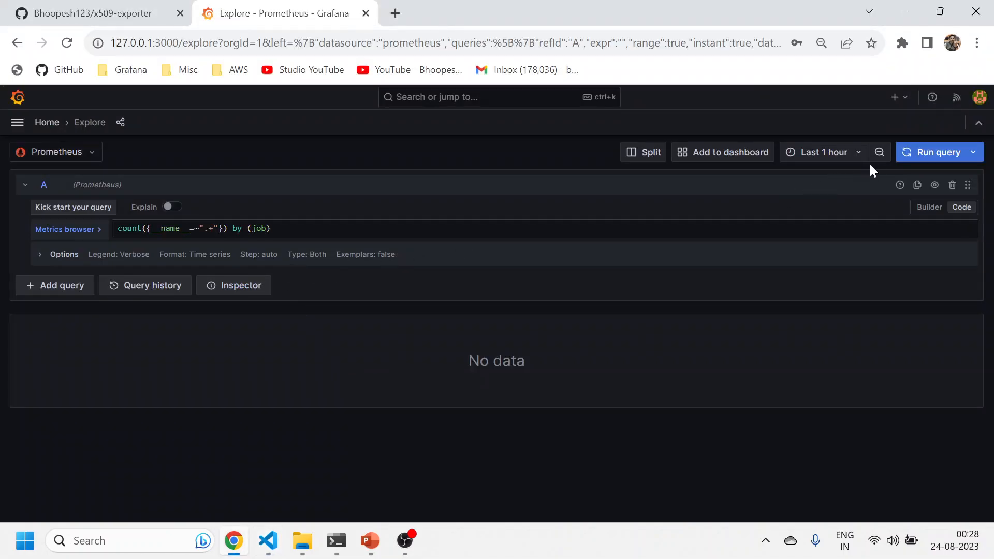
left_click(932, 152)
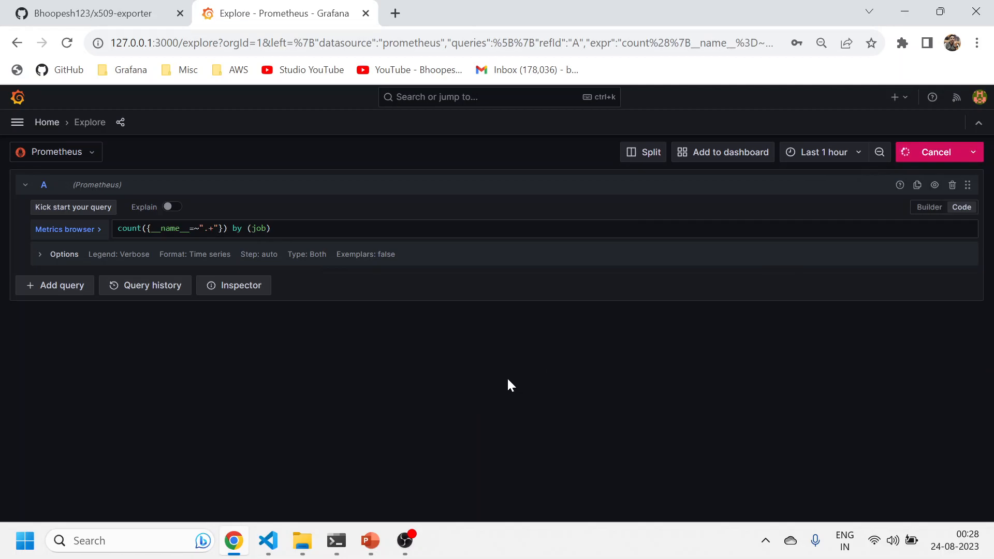
scroll("down", 3)
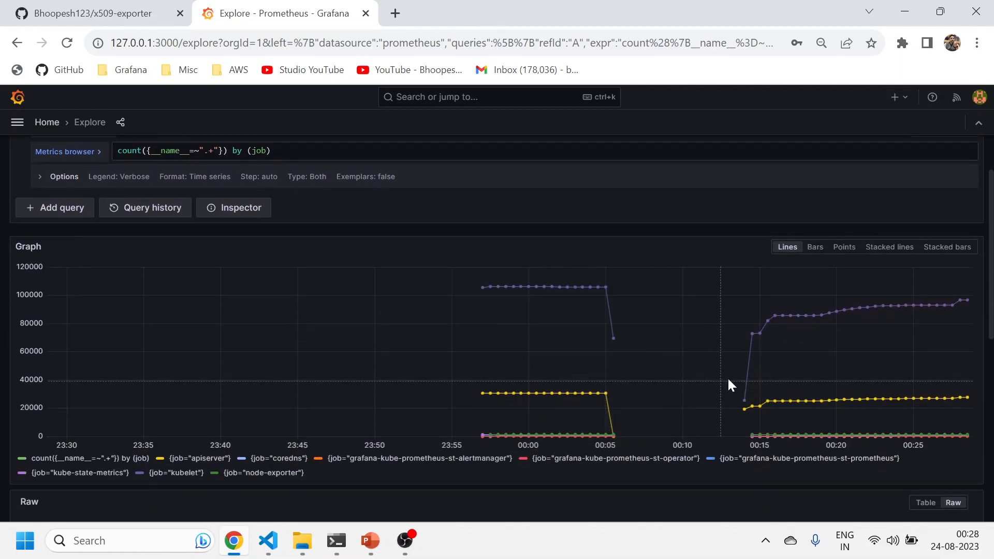
mouse_move(227, 493)
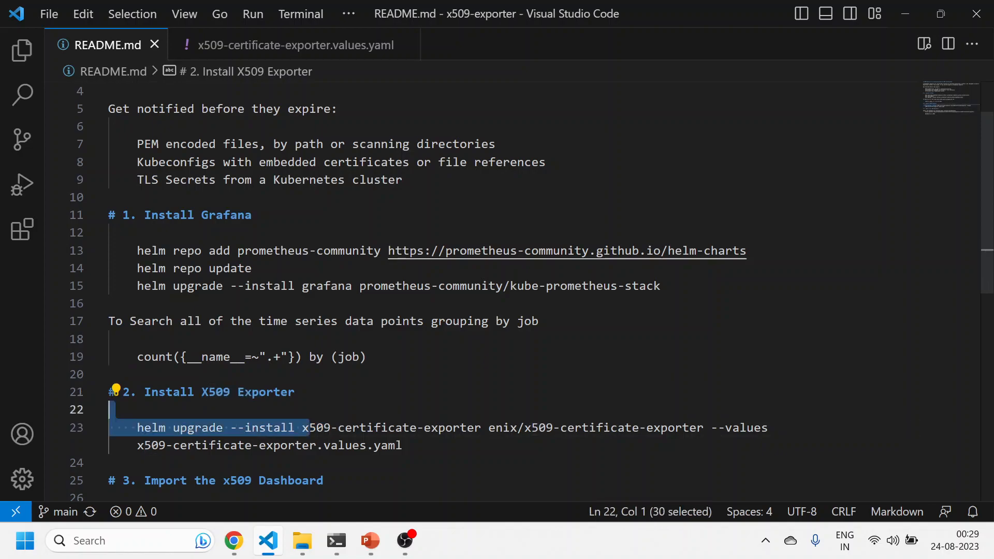
Review the grafana release name and extraLabels in x509-certificate-exporter.values.yaml, then go back to the README.
double_click(506, 427)
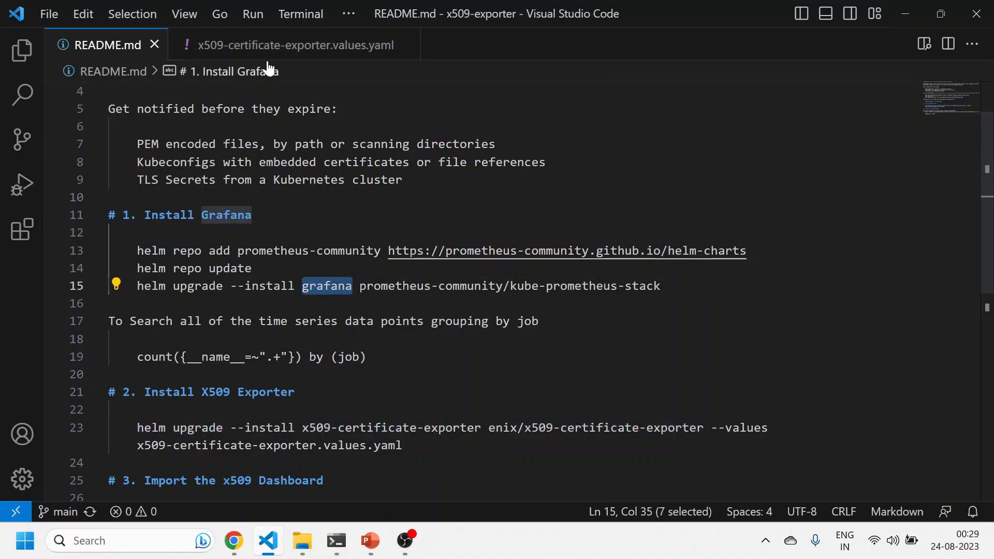
left_click(295, 45)
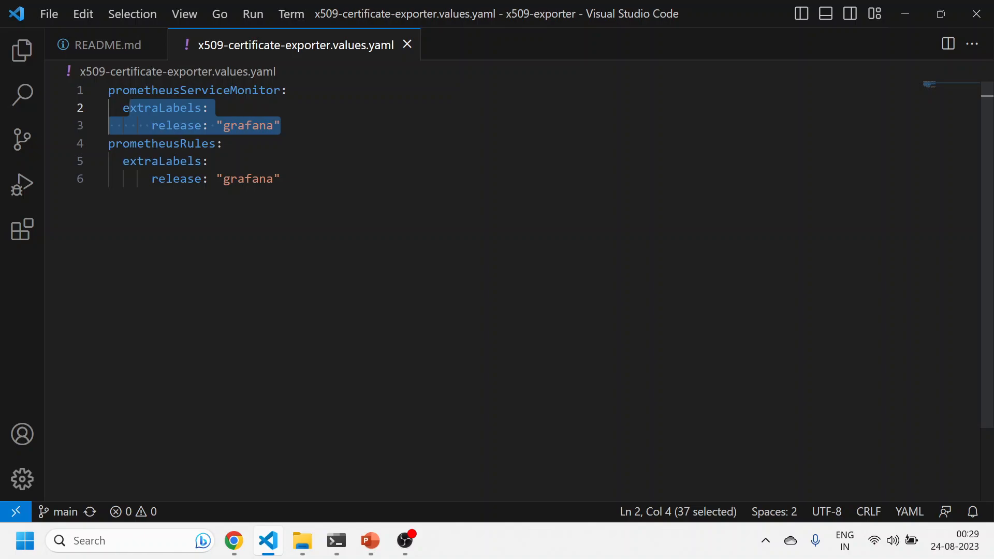
double_click(161, 161)
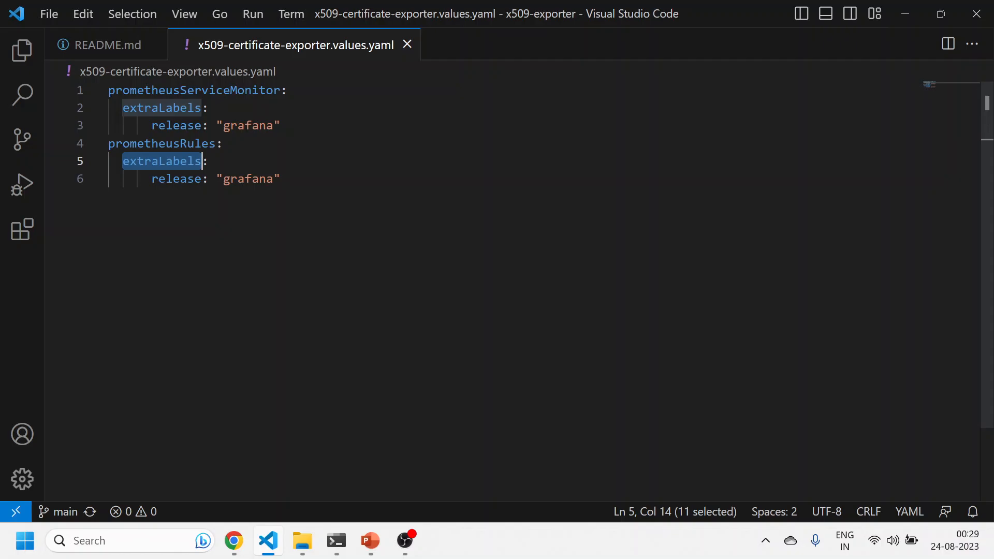
key("ctrl+a")
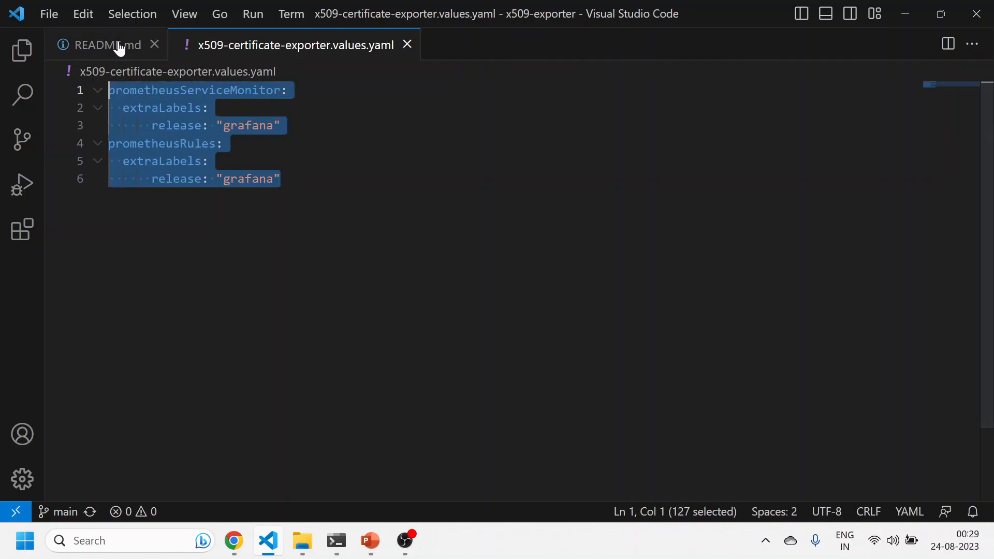
left_click(99, 45)
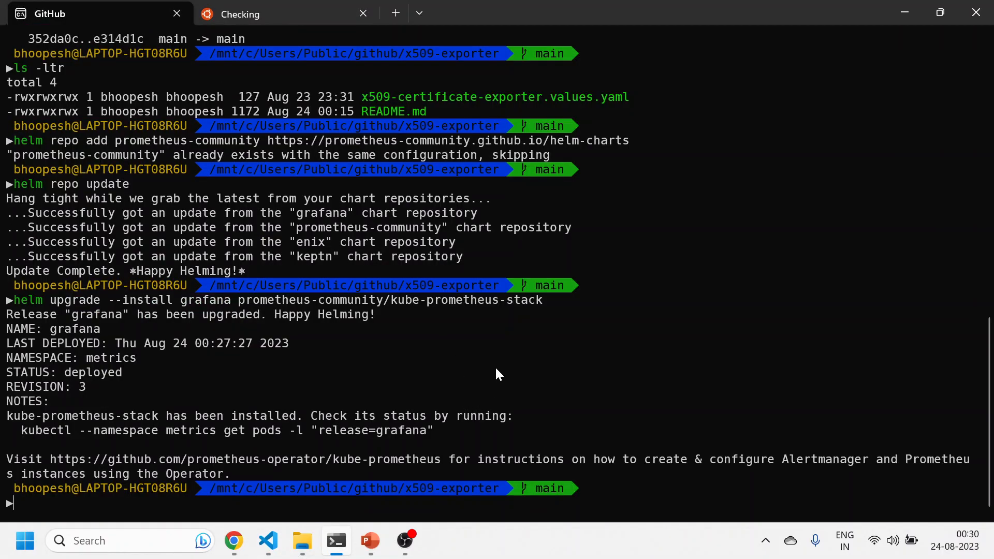
Helm-install enix/x509-certificate-exporter with its values file and list the pods with kgp.
type("helm upgrade --install x509-certificate-exporter enix/x509-certificate-exporter --values x509-certificate-exporter.values.yaml")
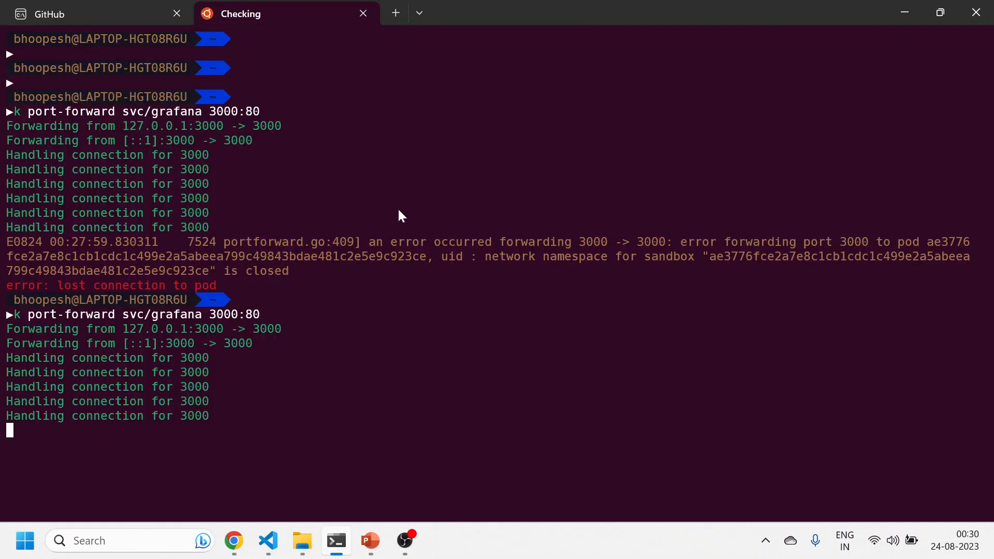
type("kgp")
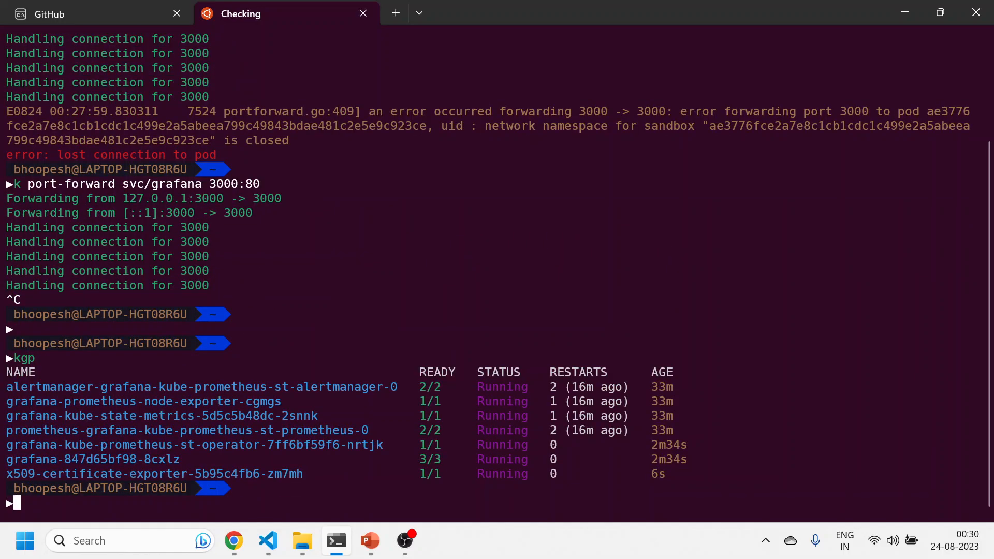
Inspect the exporter's service monitor and services, then forward svc/x509-certificate-exporter to local port 9793.
type("k get servicemonitor/x509-certificate-exporter -oyaml")
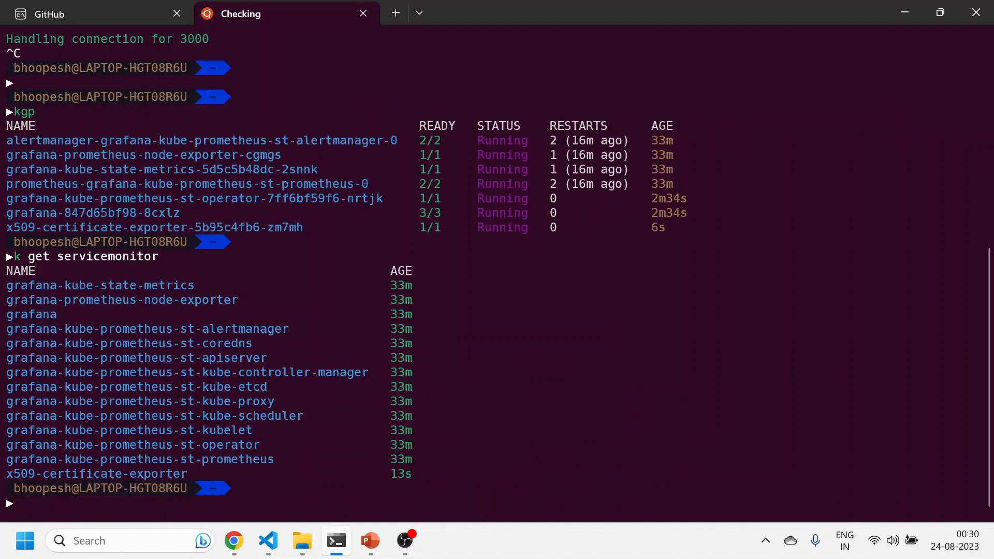
double_click(74, 474)
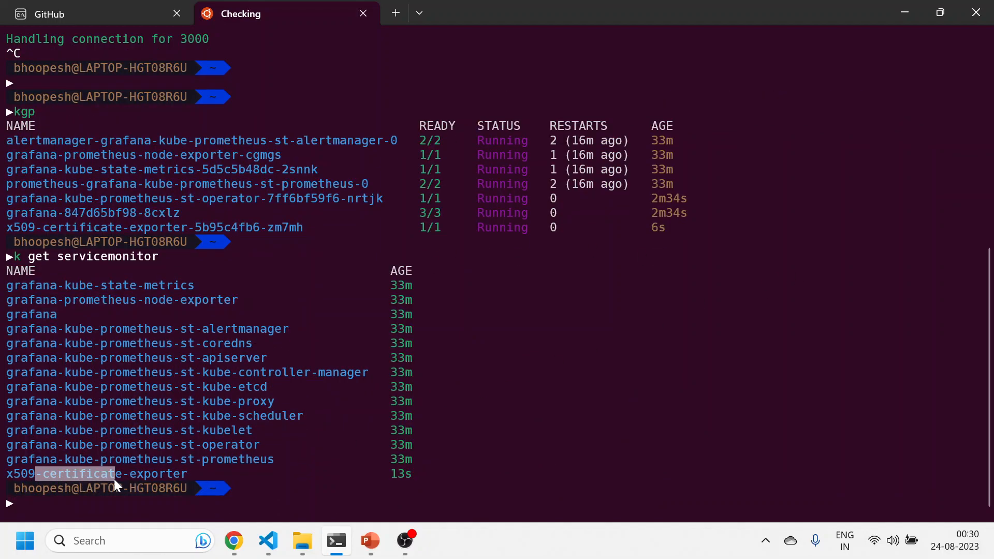
type("k get servicemonitor")
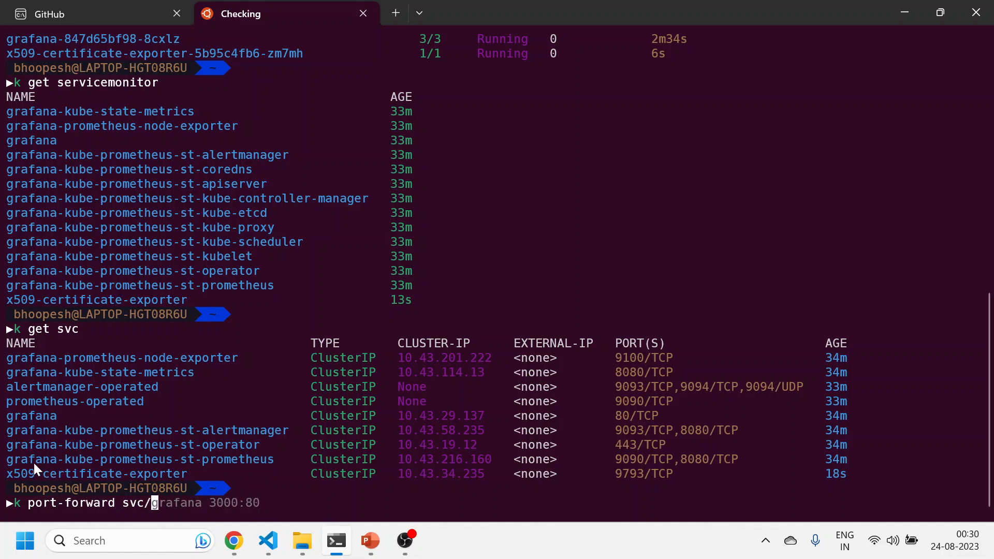
double_click(97, 474)
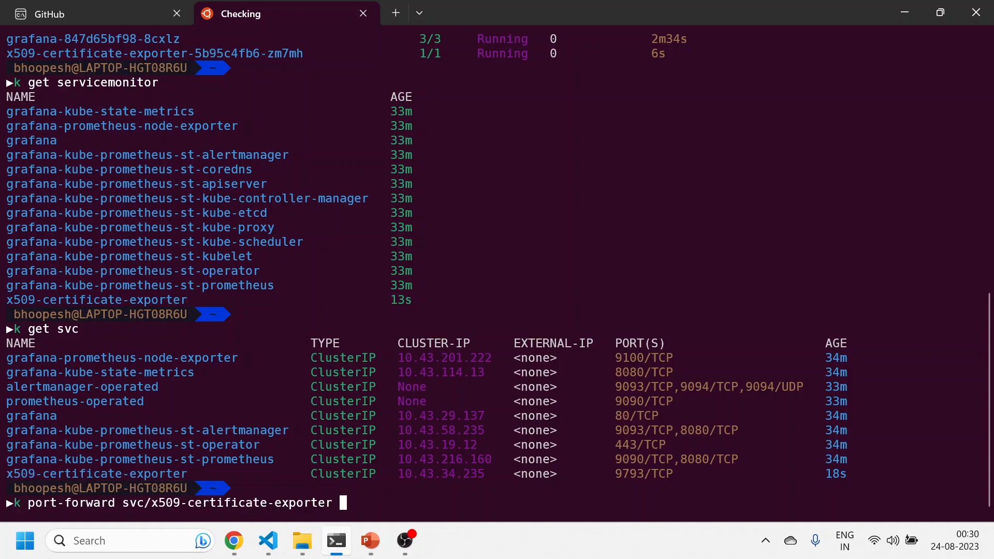
type("9793")
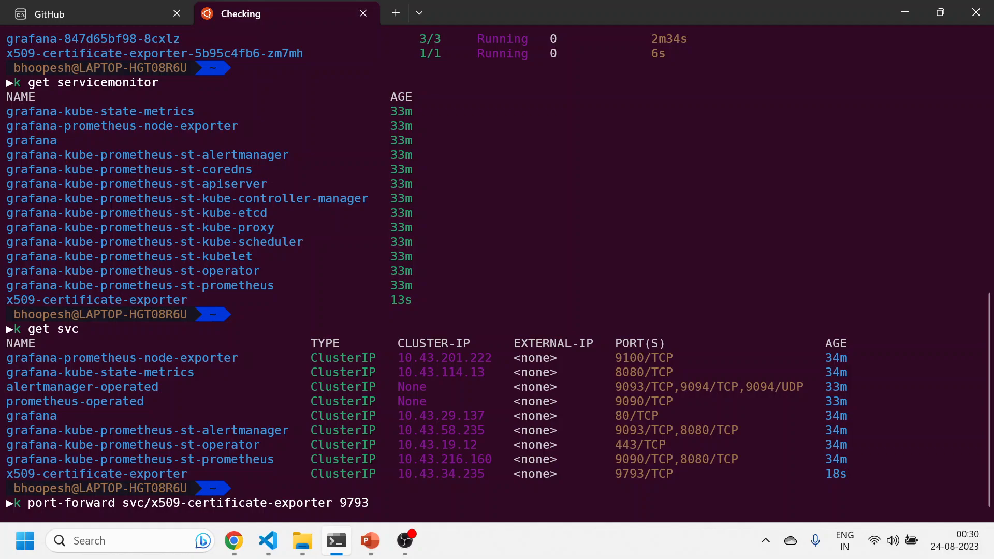
type(":80")
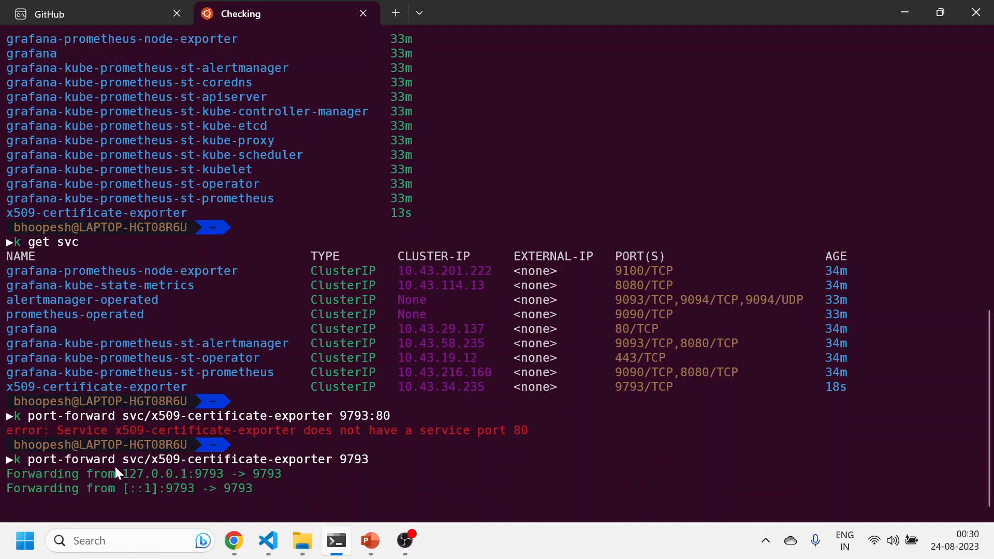
double_click(172, 474)
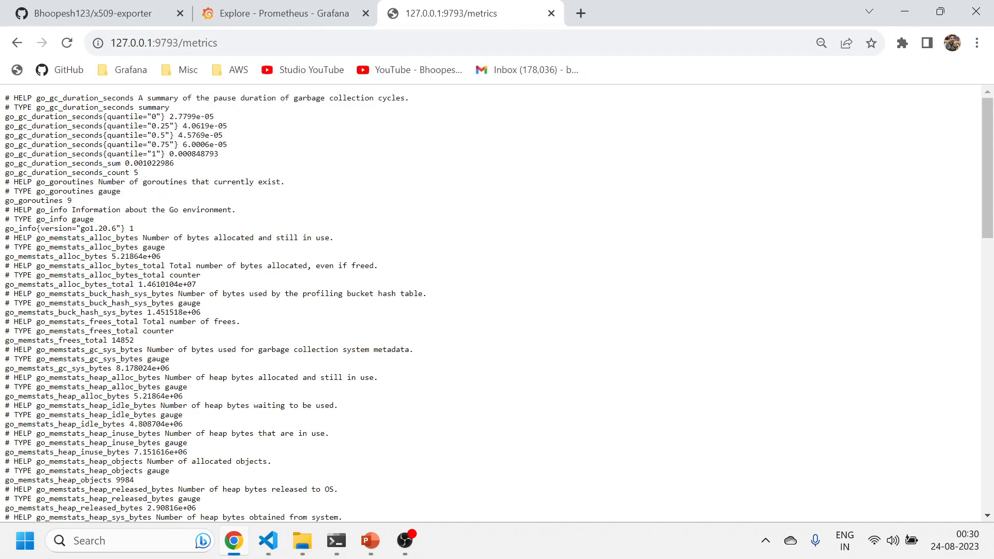
Search the 127.0.0.1:9793/metrics page for x509 metrics such as x509_cert_not_after.
scroll("down", 3)
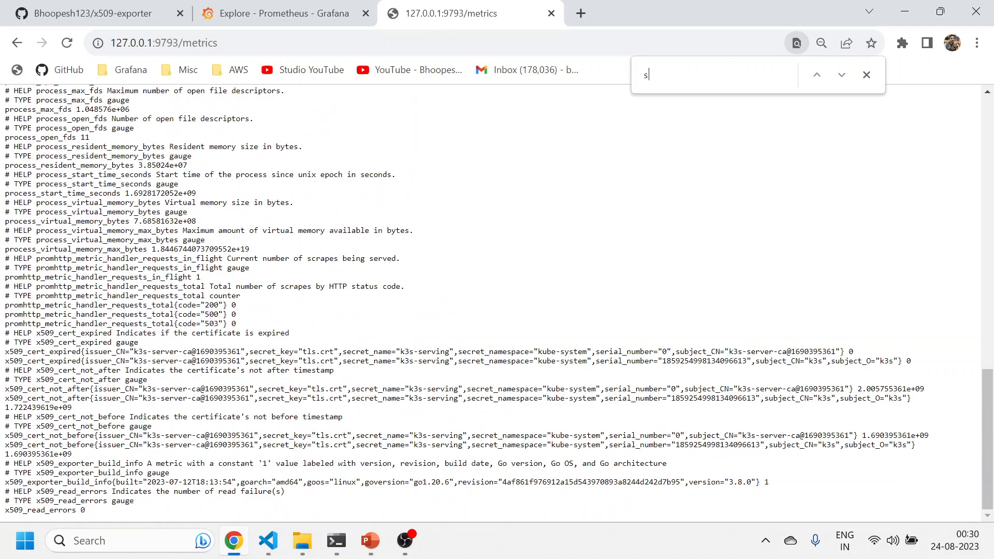
type("x509")
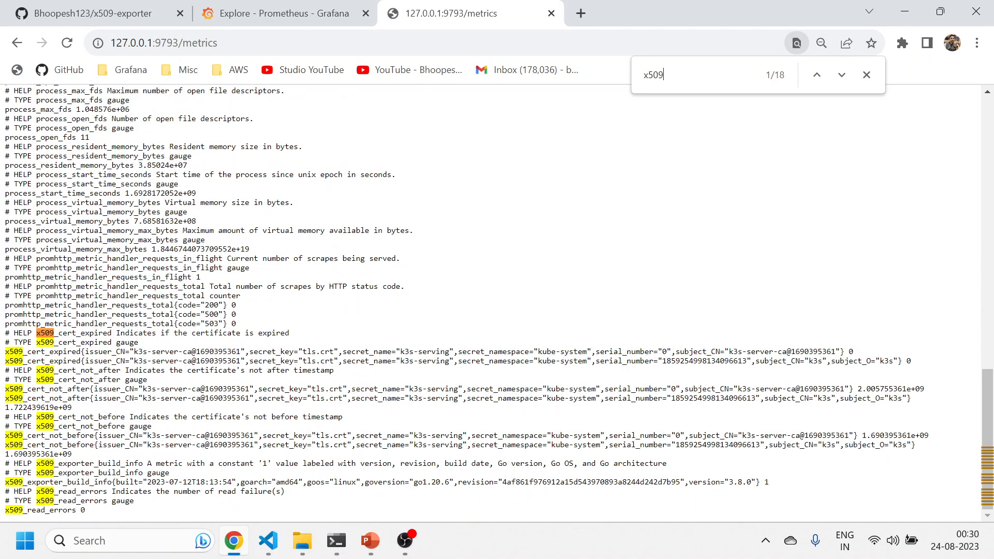
left_click(841, 75)
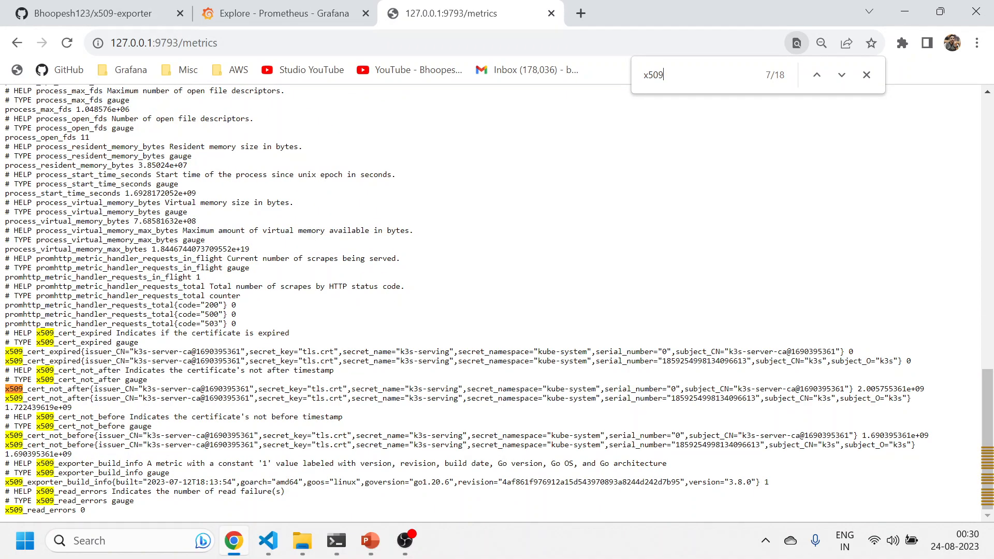
left_click(840, 75)
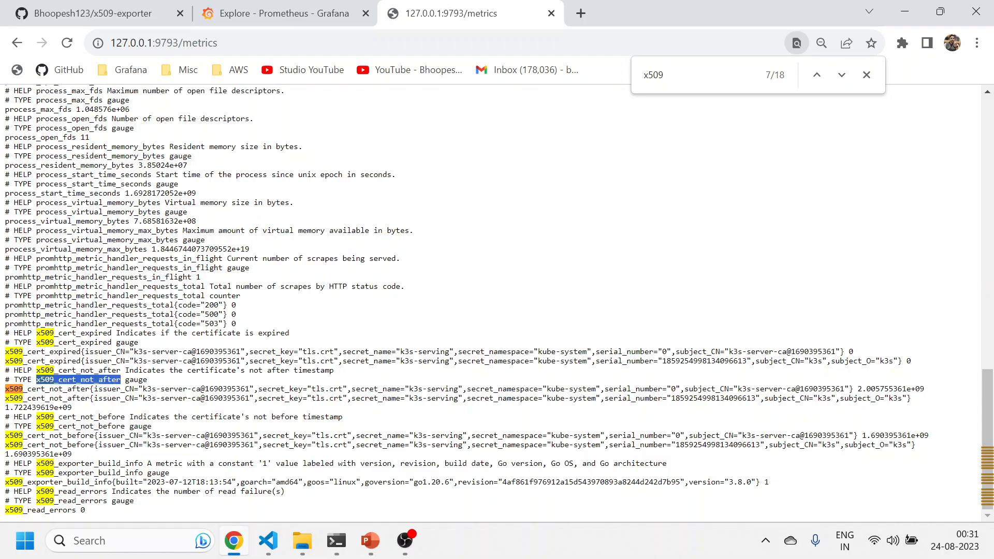
left_click(842, 74)
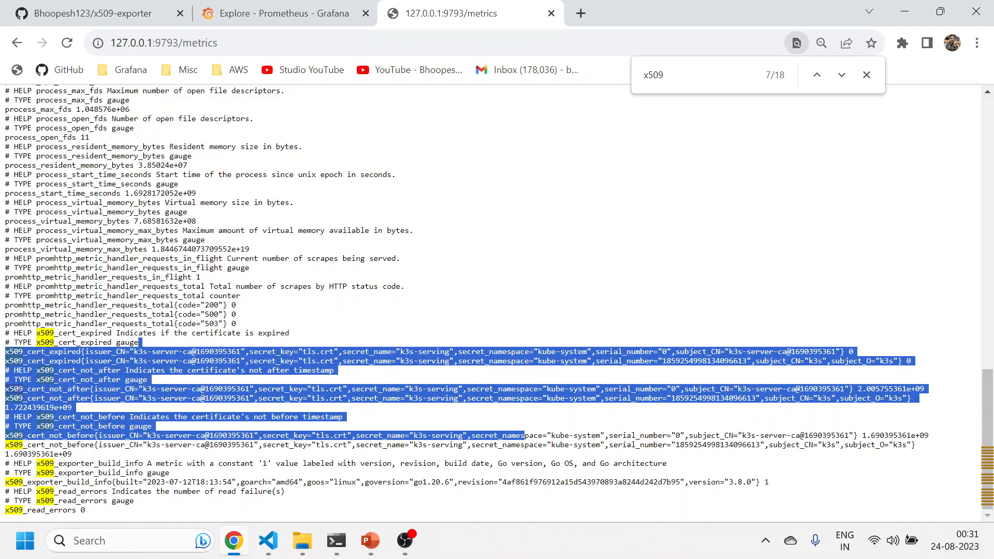
mouse_move(419, 463)
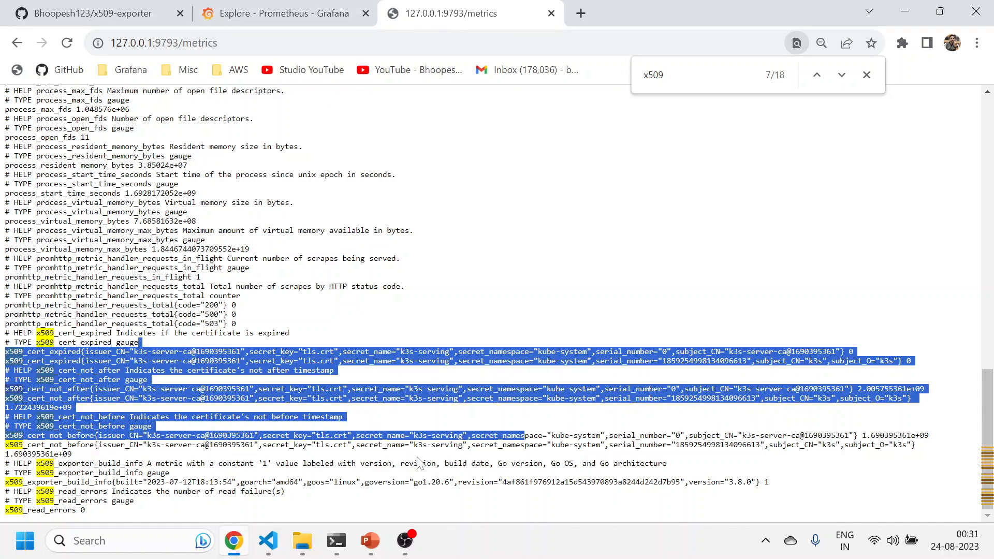
left_click(280, 14)
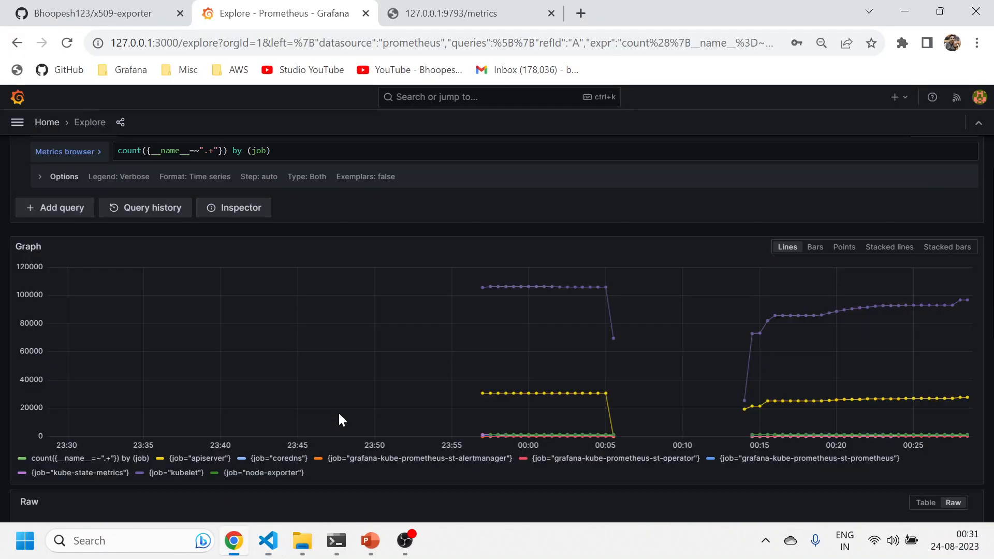
Rerun the count-by-job query over the last 15 minutes, then 12 hours, and dismiss the fetch-failure toast.
scroll("down", 3)
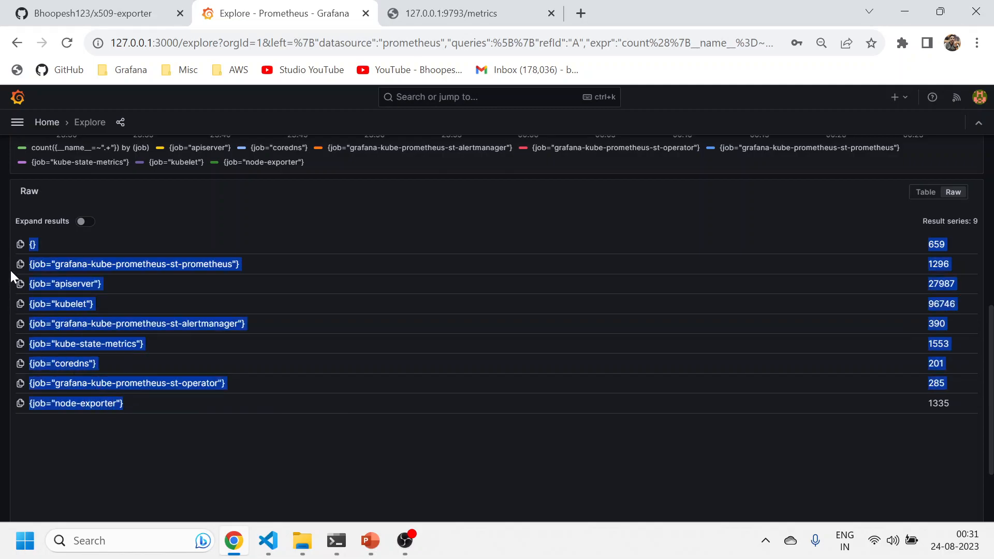
left_click(937, 152)
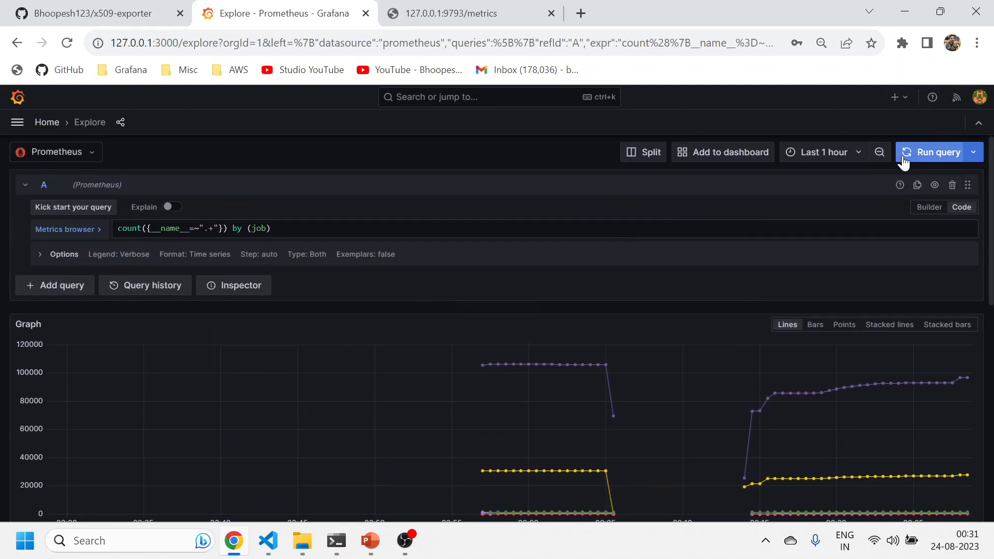
left_click(936, 152)
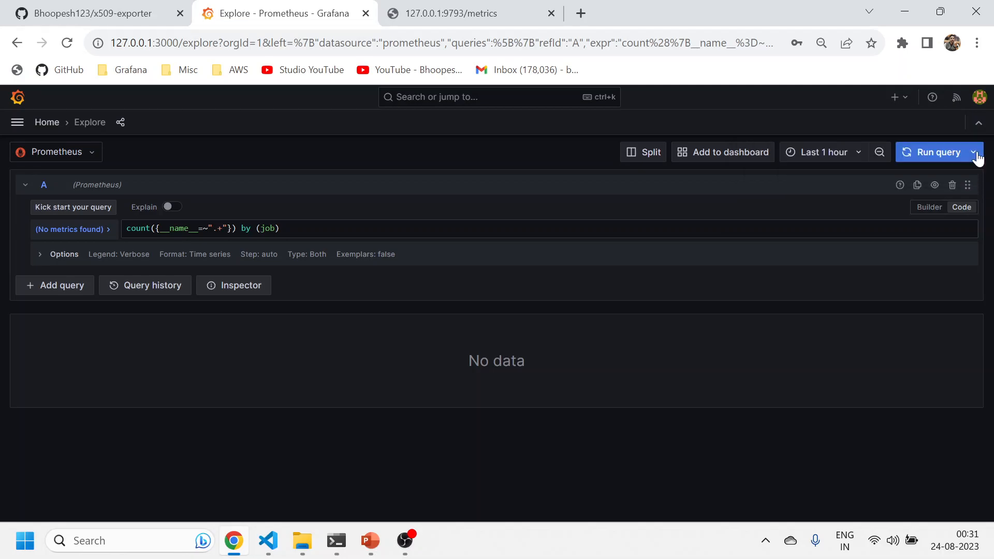
left_click(821, 152)
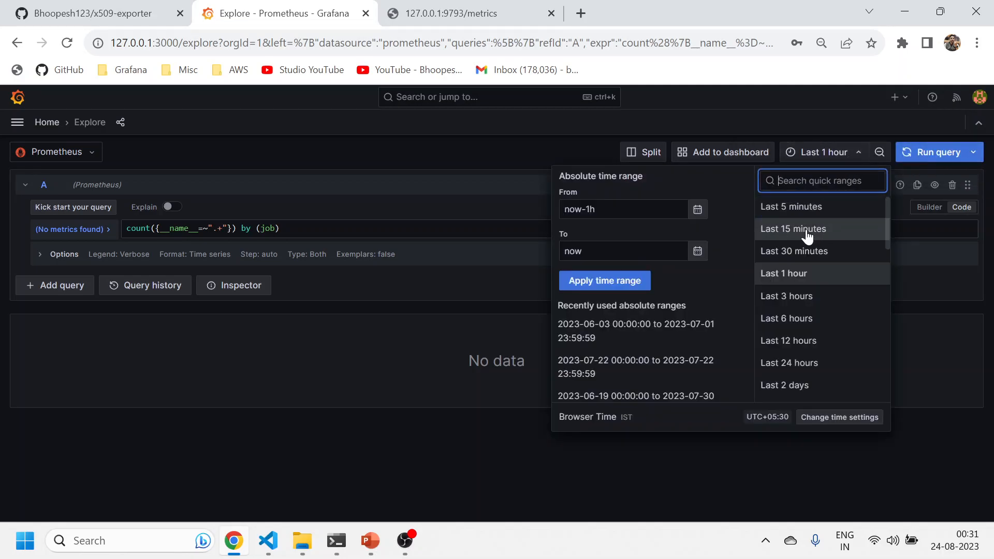
left_click(793, 229)
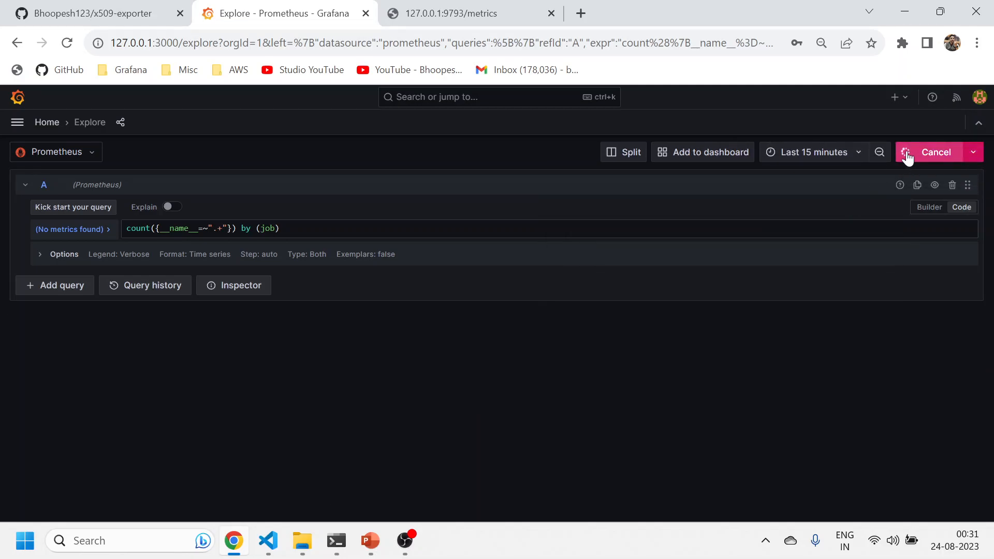
left_click(935, 152)
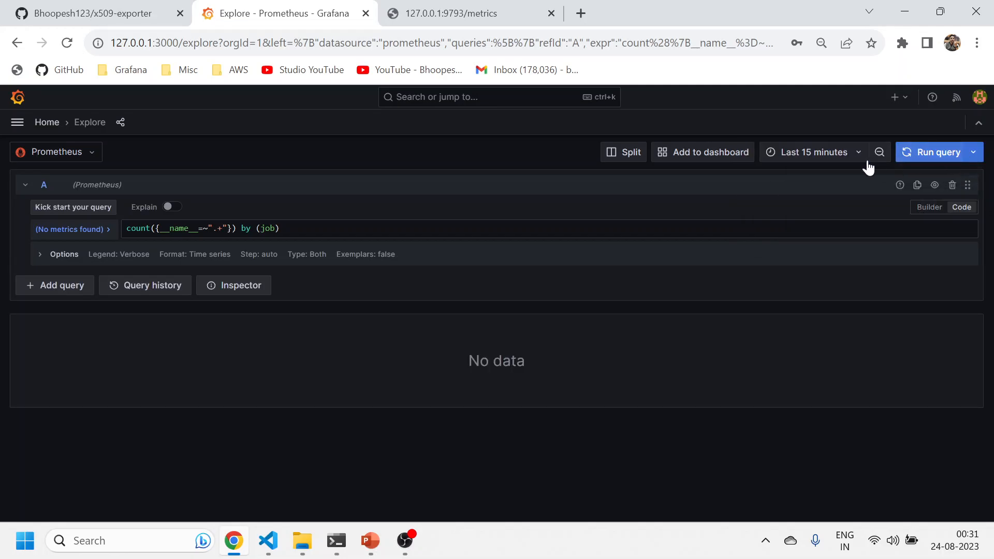
left_click(812, 151)
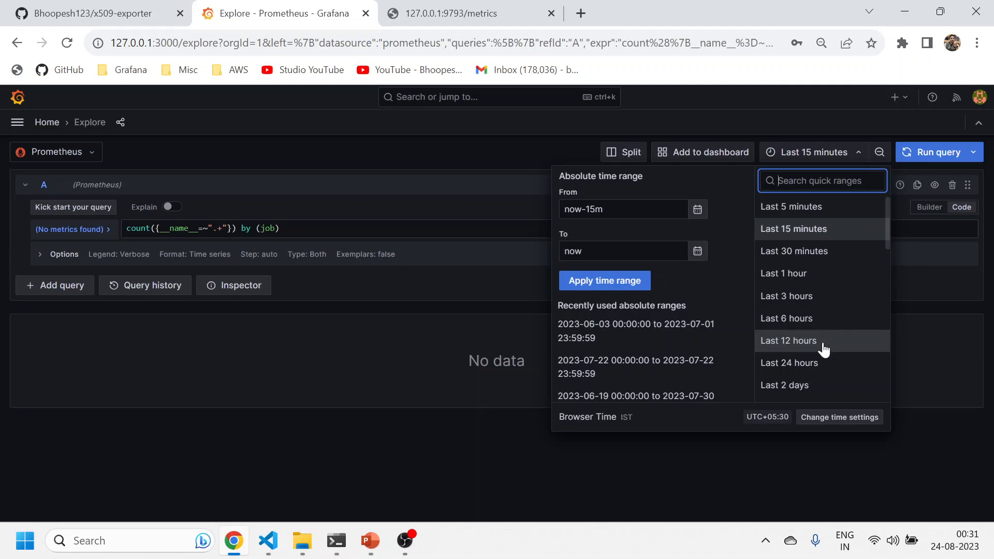
left_click(788, 341)
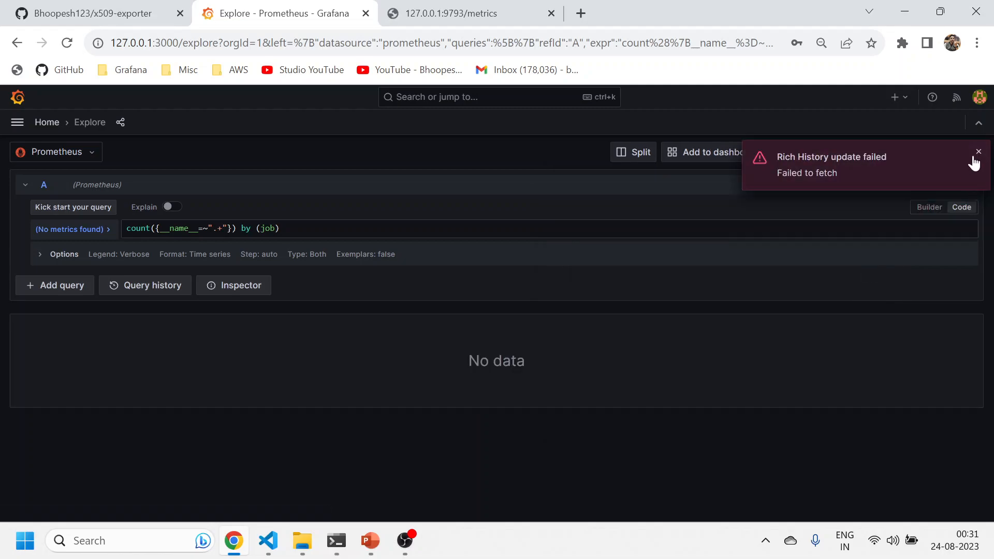
left_click(977, 152)
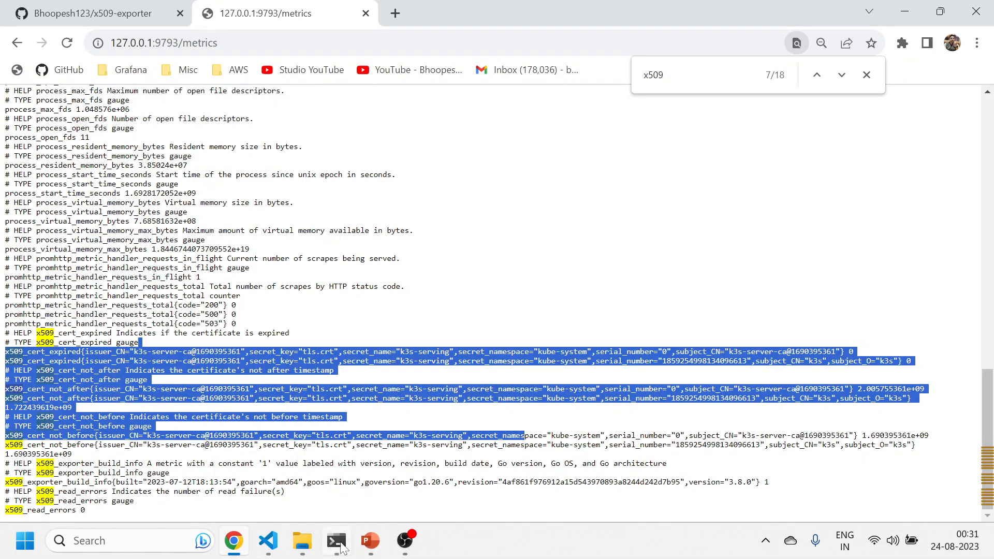
Switch to Windows Terminal to run the needed command.
left_click(336, 540)
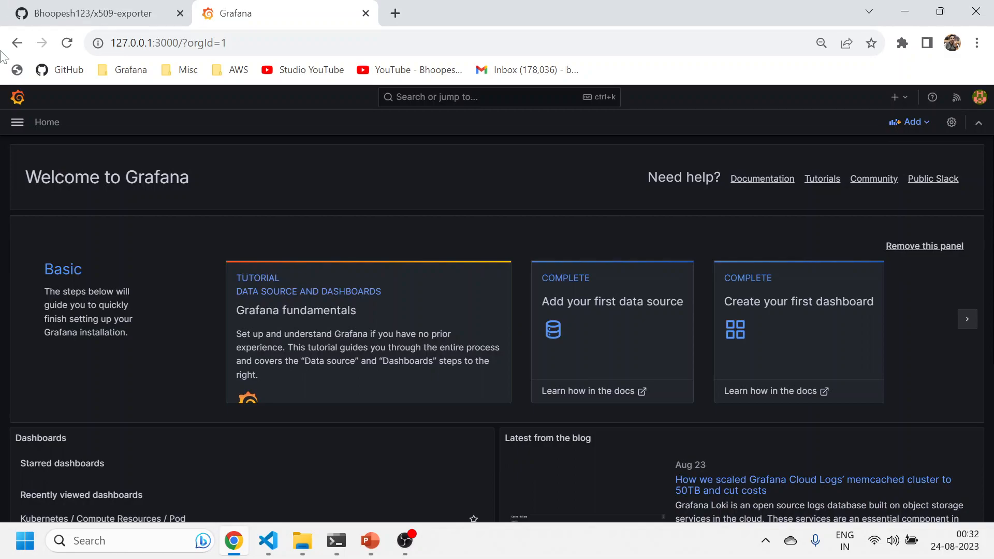
Run count({__name__=~".+"}) by (job) in Explore and filter to the x509-certificate-exporter job.
left_click(17, 122)
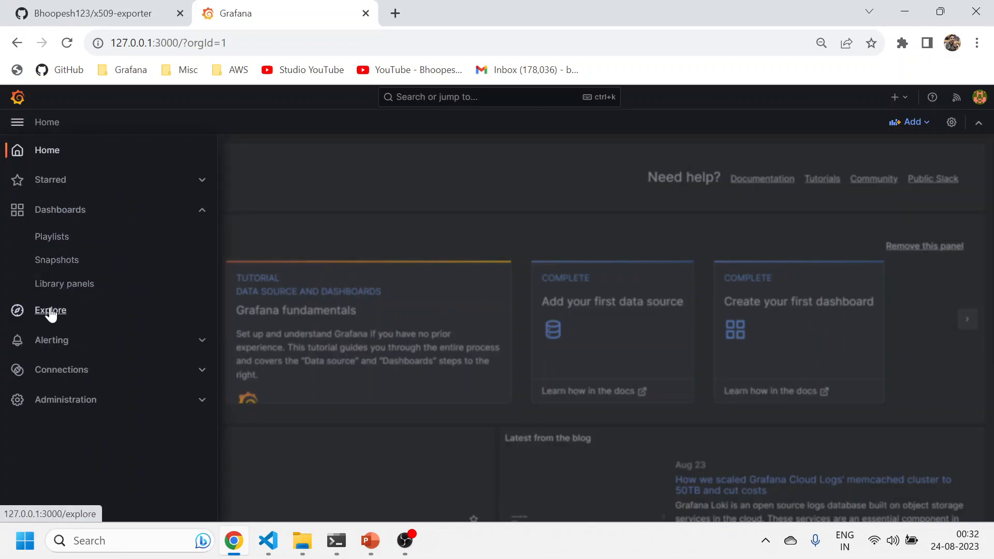
left_click(50, 310)
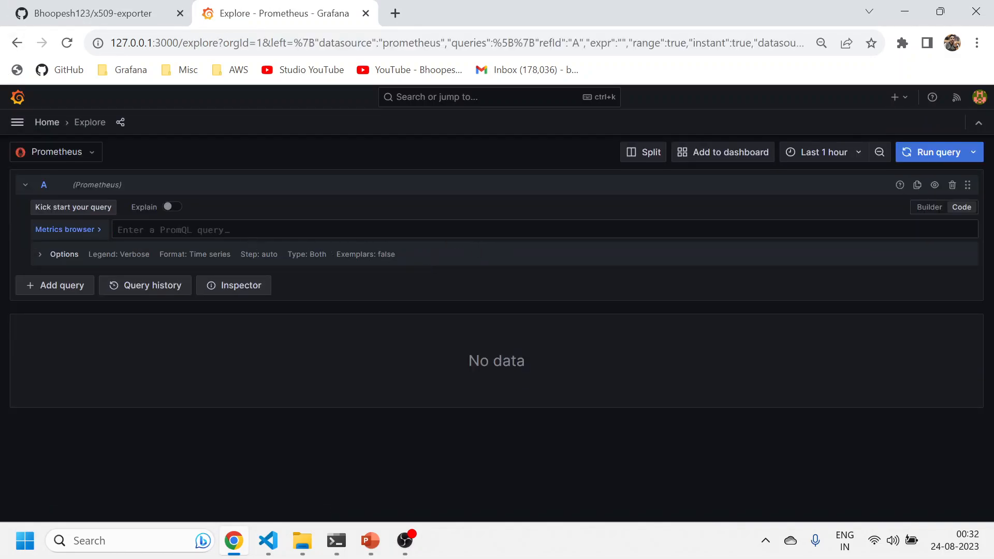
type("127.0.0.1:3000")
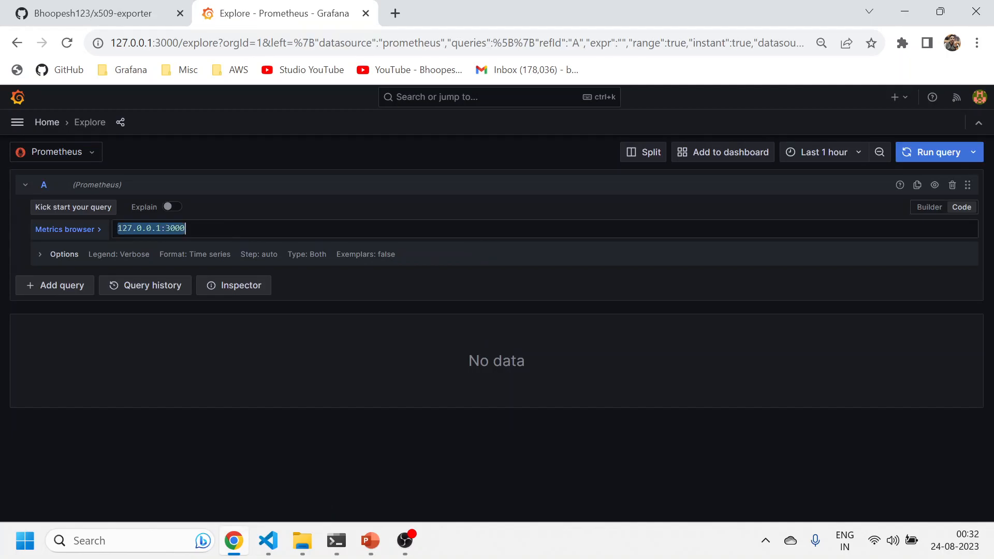
left_click(268, 540)
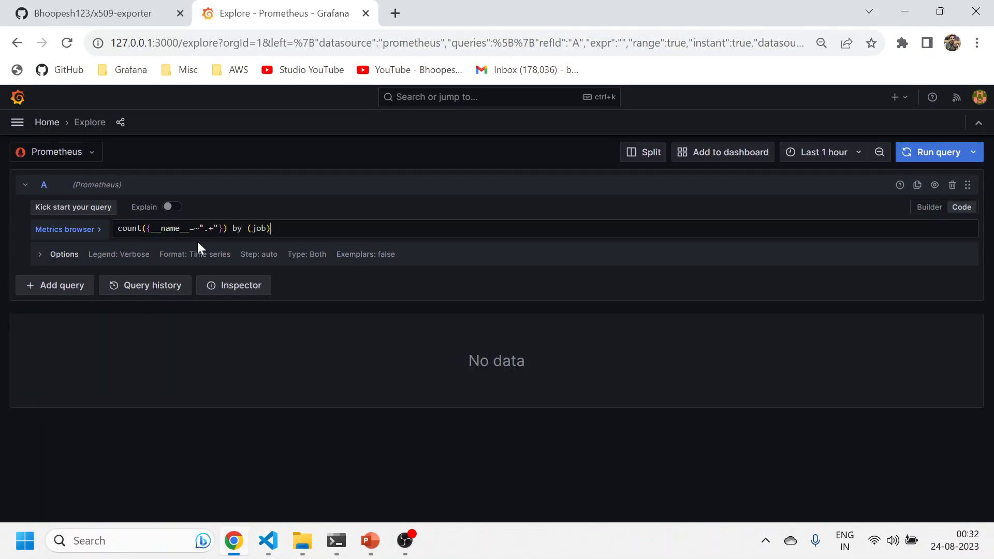
left_click(932, 153)
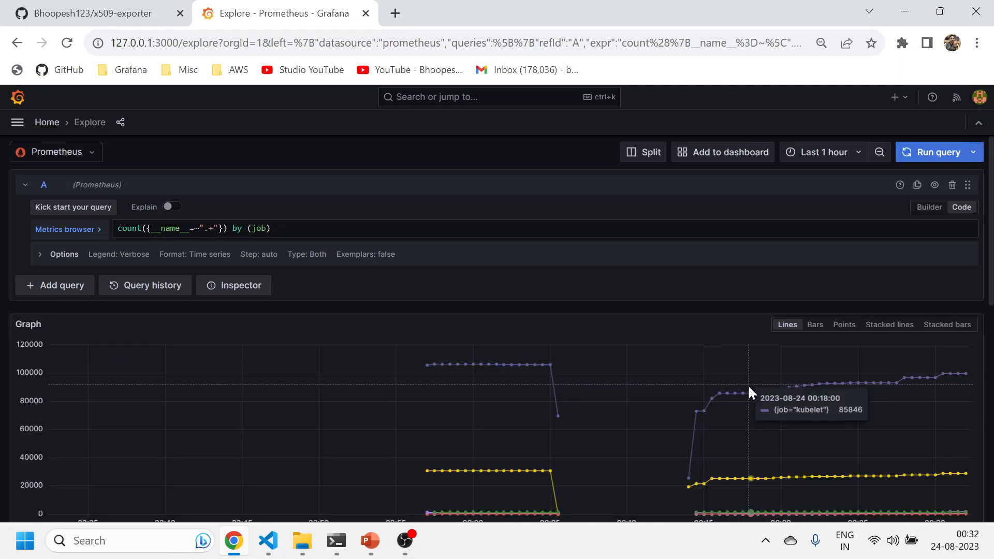
scroll("down", 3)
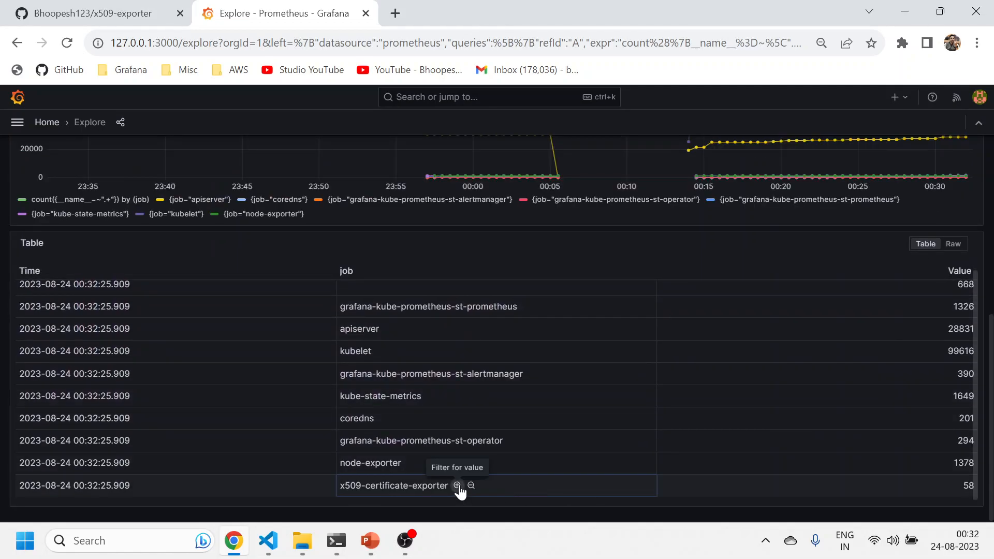
left_click(456, 486)
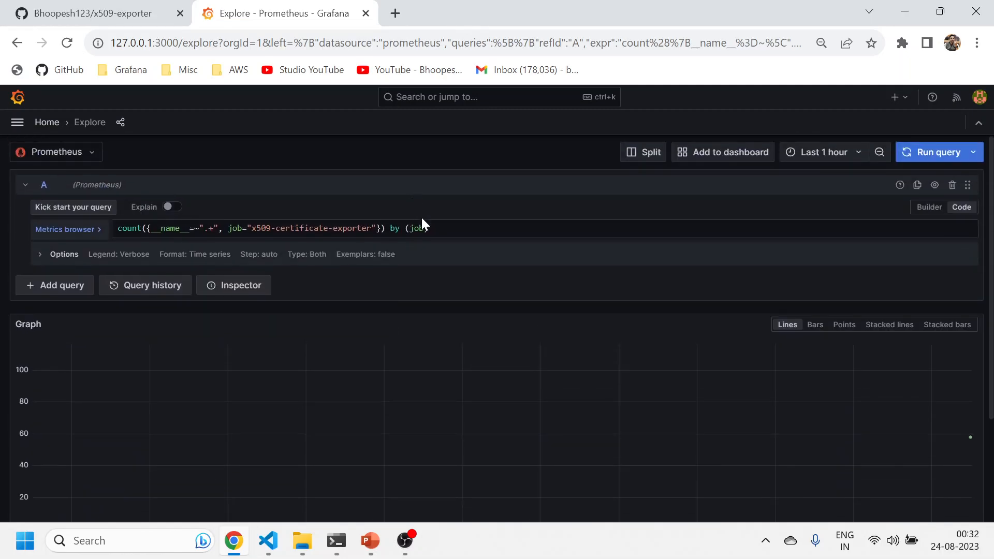
Regroup the series count by __name__ instead of job and rerun it.
double_click(416, 228)
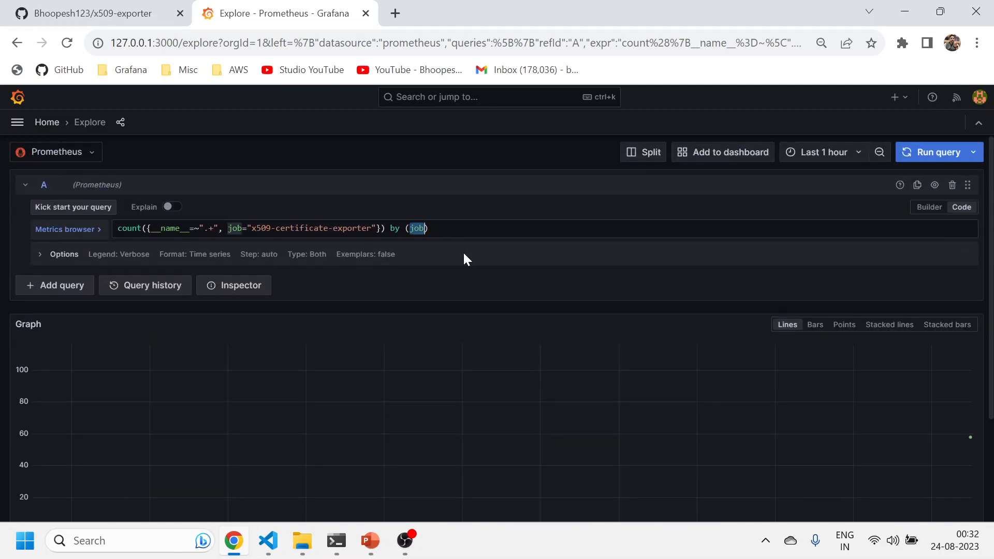
type("__name__")
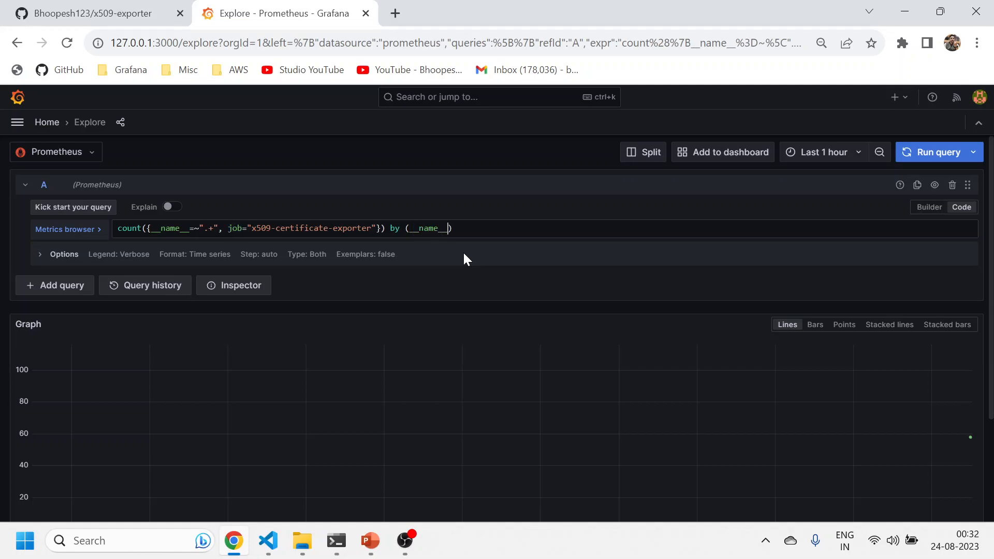
left_click(933, 152)
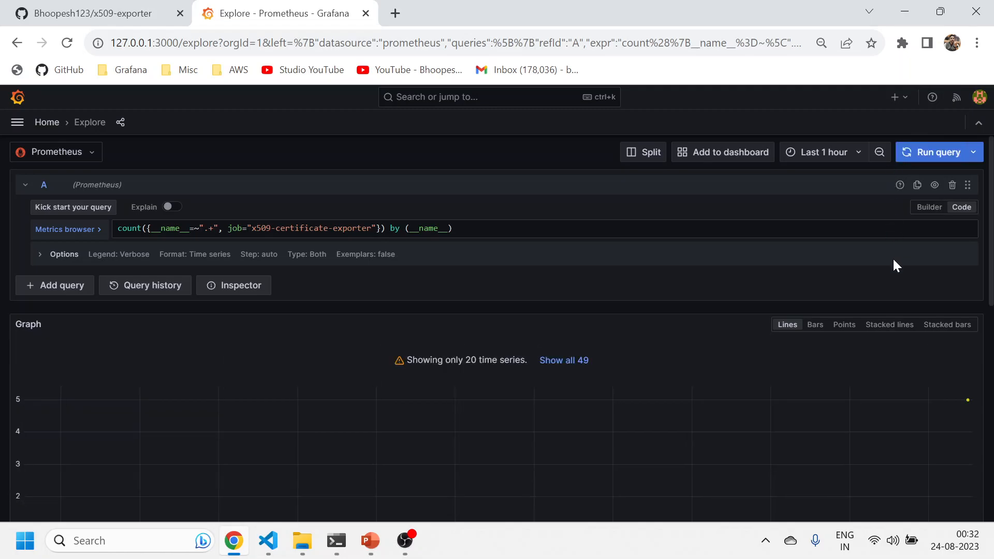
Query the exporter's x509_cert_expired series, confirming a value of 2.
scroll("down", 3)
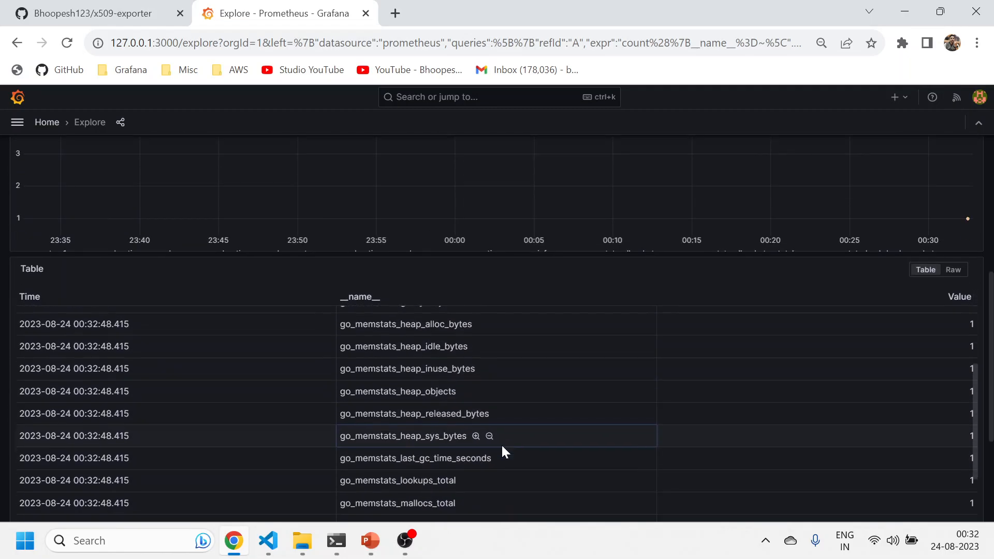
scroll("down", 3)
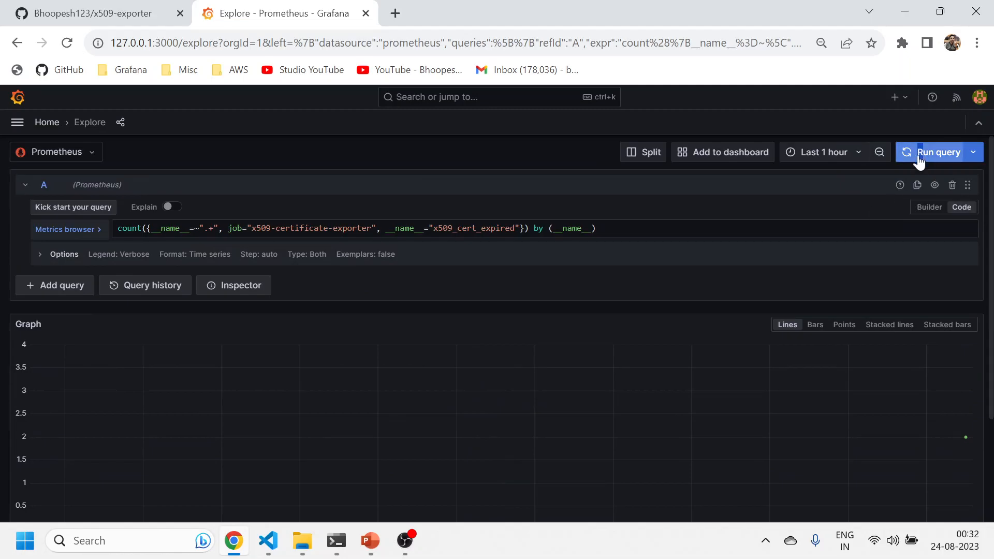
left_click(939, 153)
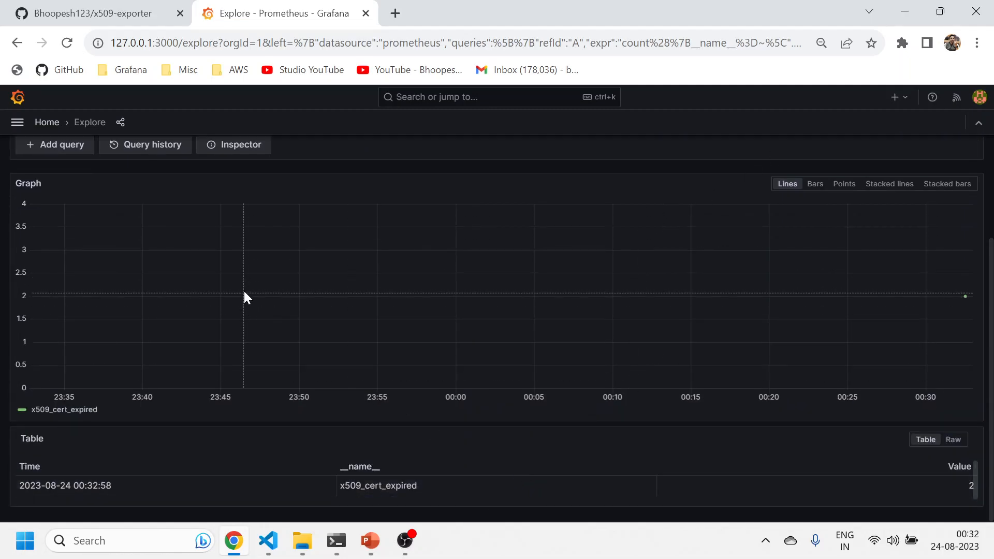
left_click(46, 122)
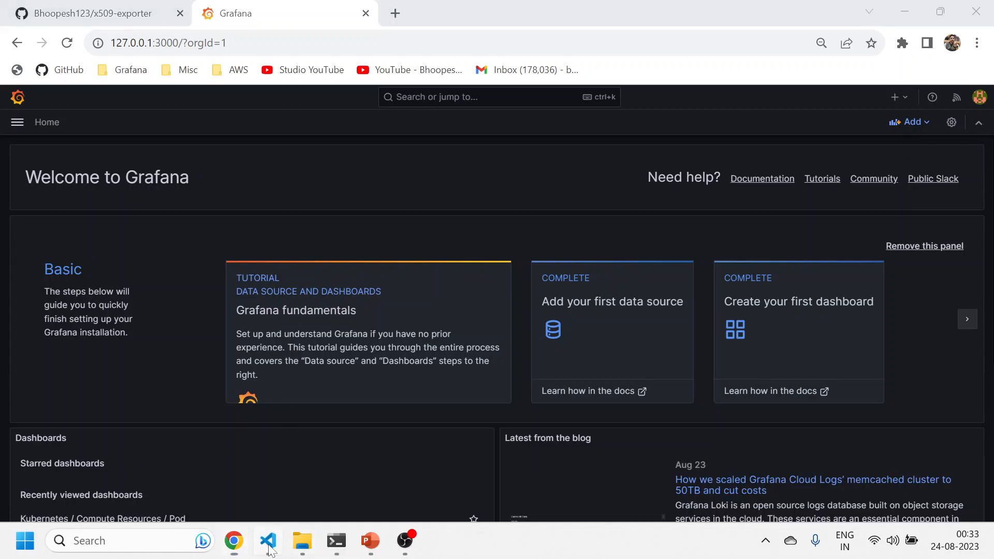
Bring up the README's dashboard 13922 install notes in VS Code.
left_click(268, 540)
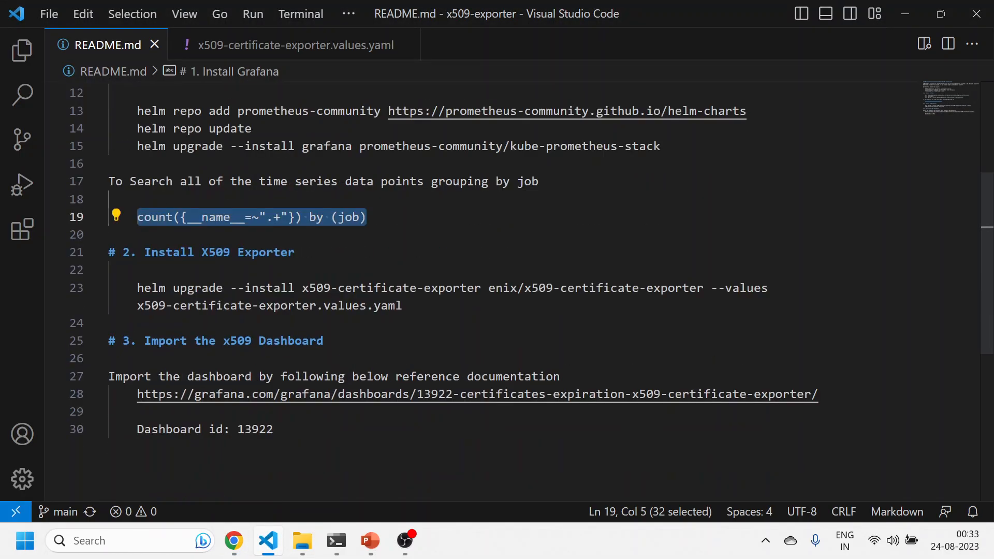
mouse_move(475, 393)
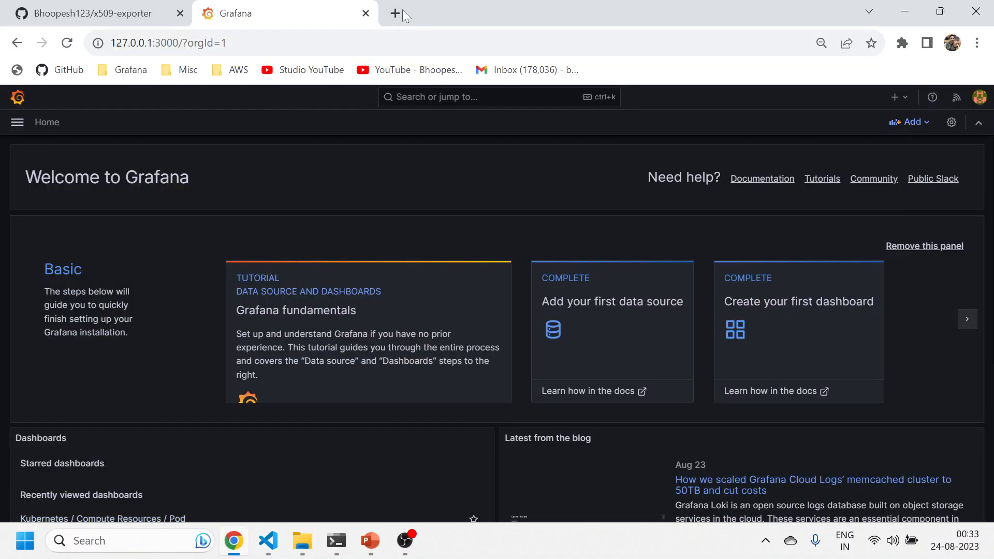
Open grafana.com's Certificates Expiration dashboard page in a new tab and locate ID 13922.
left_click(393, 12)
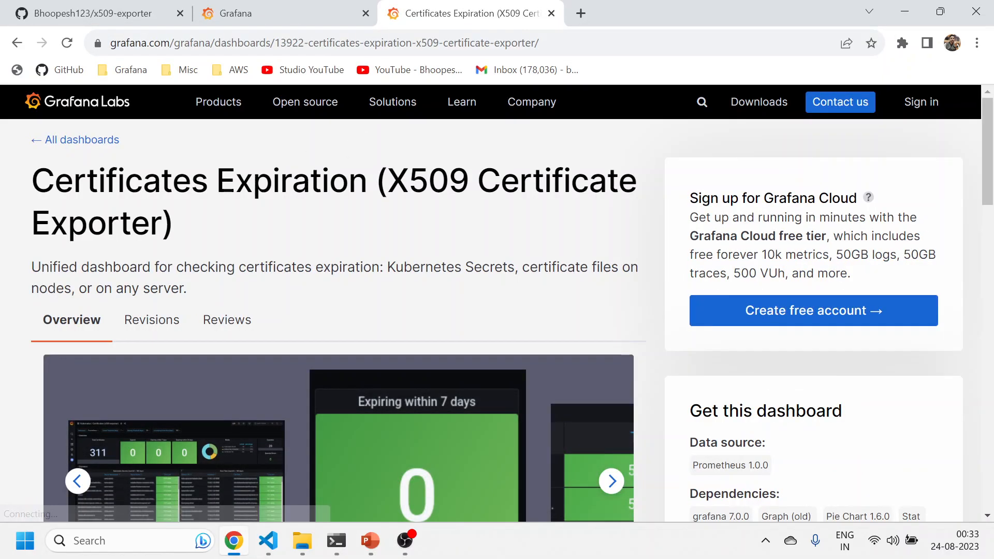
scroll("down", 3)
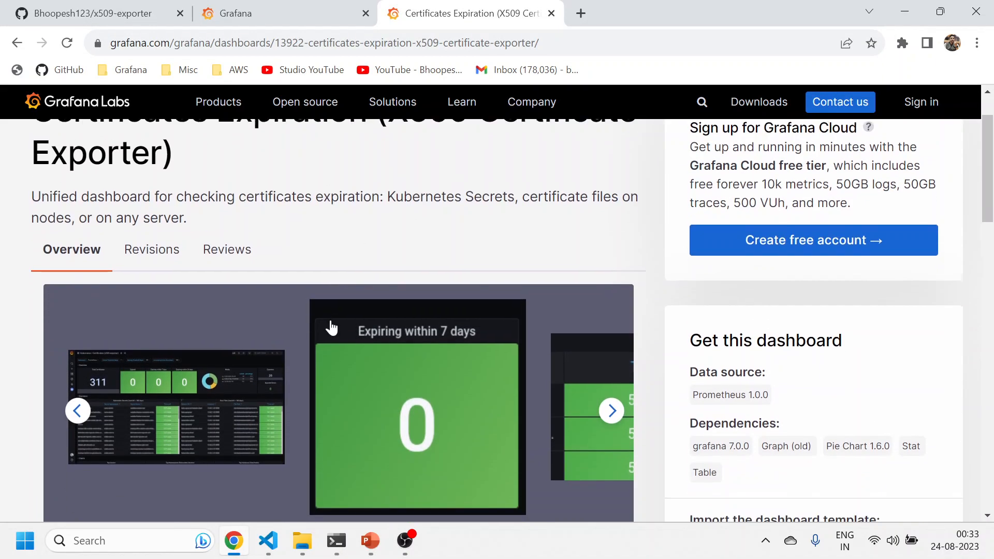
scroll("down", 3)
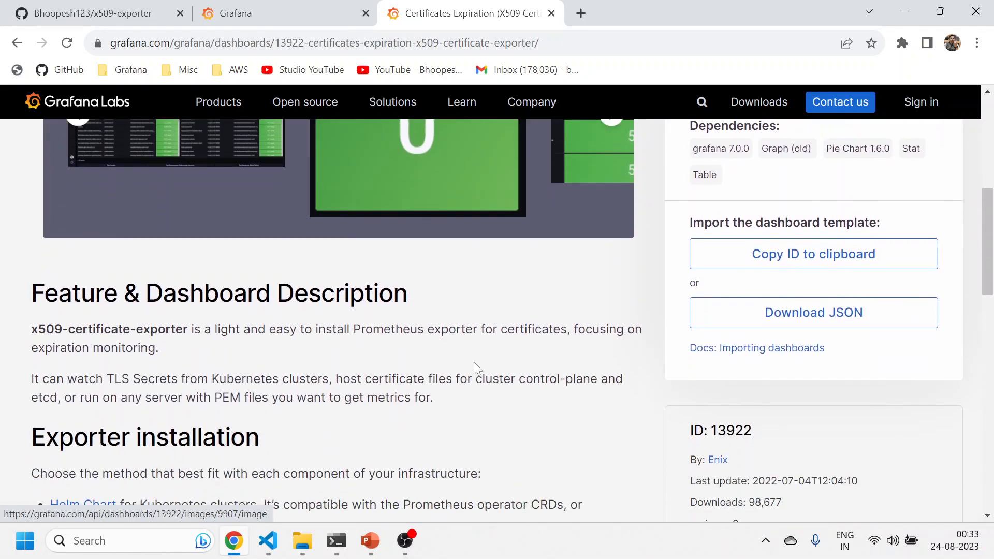
scroll("down", 3)
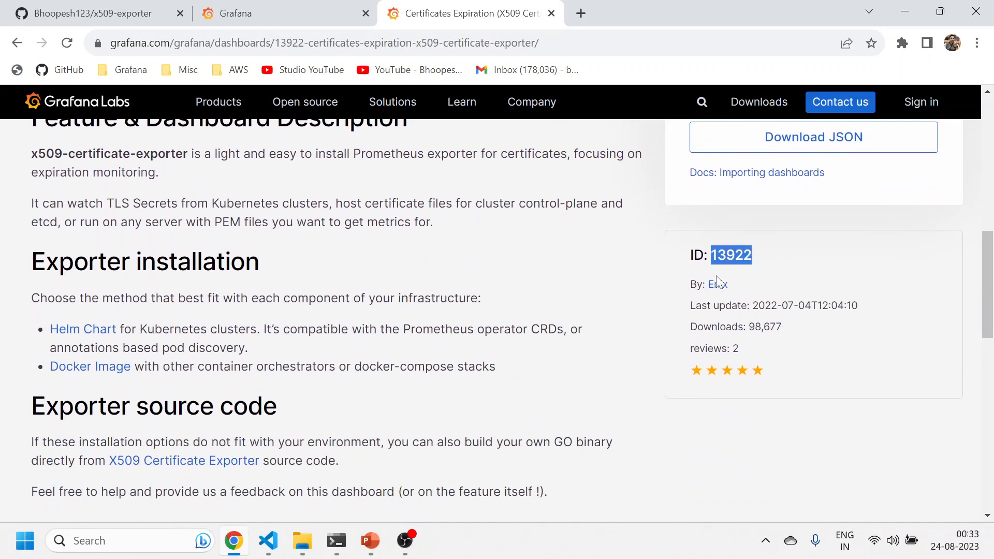
mouse_move(269, 540)
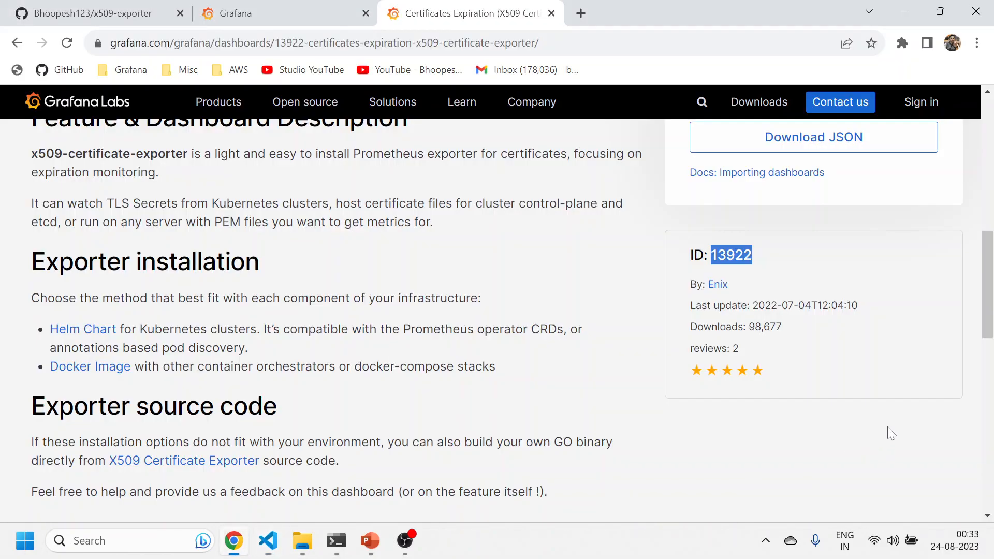
scroll("up", 3)
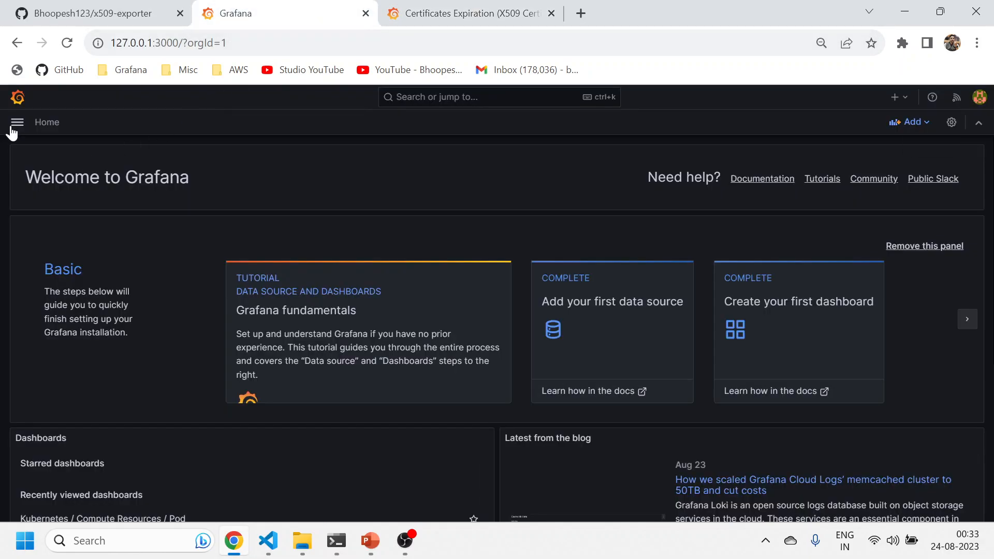
Import the Certificates Expiration dashboard 13922 into the General folder.
left_click(17, 122)
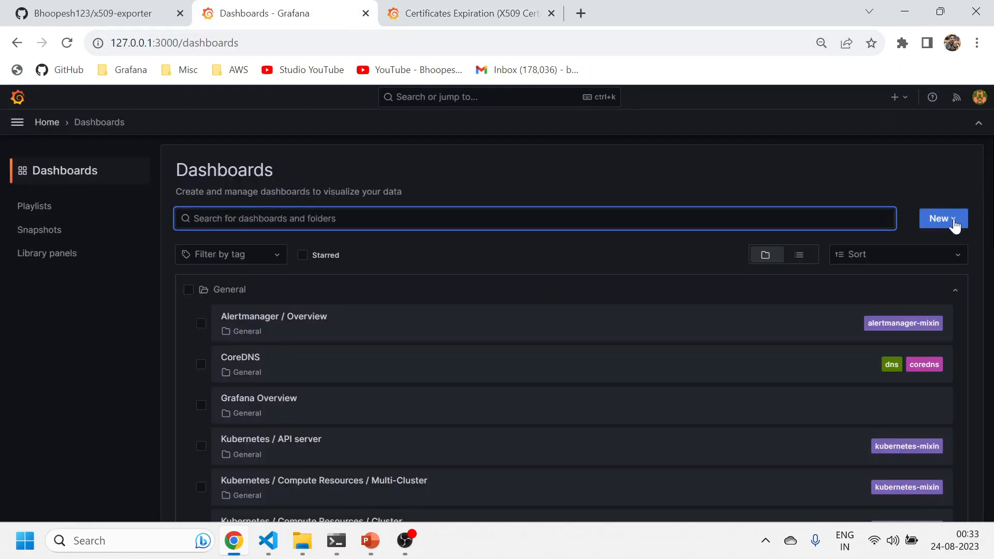
left_click(938, 218)
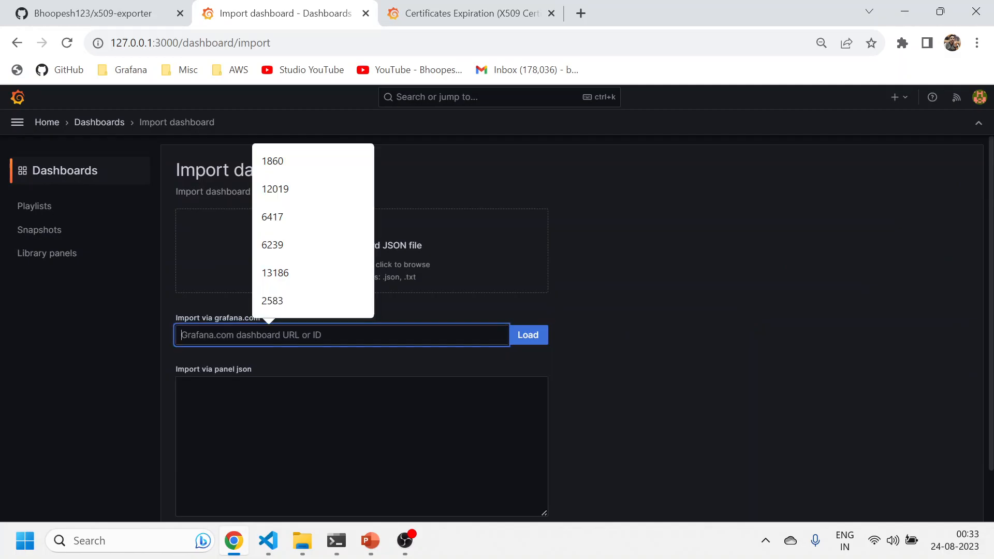
left_click(527, 335)
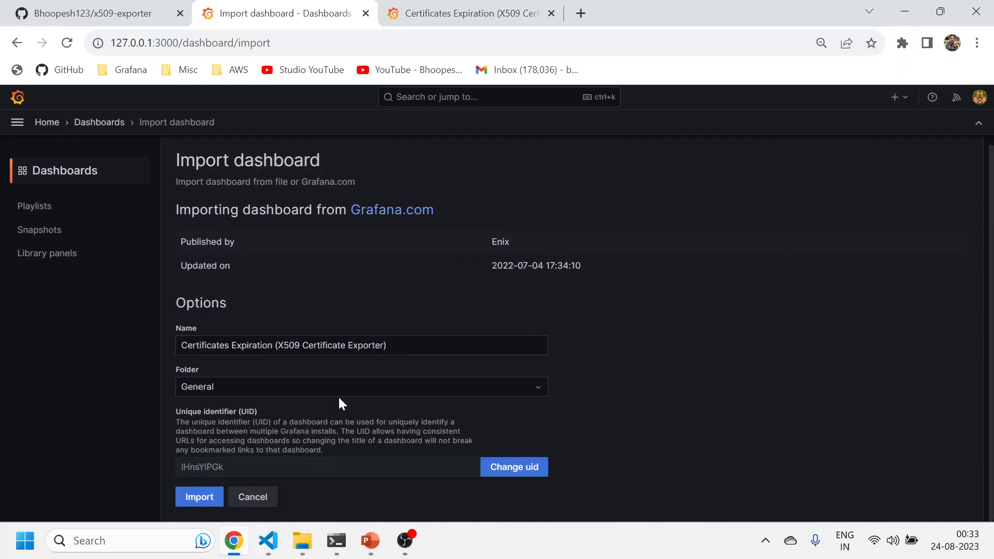
left_click(199, 496)
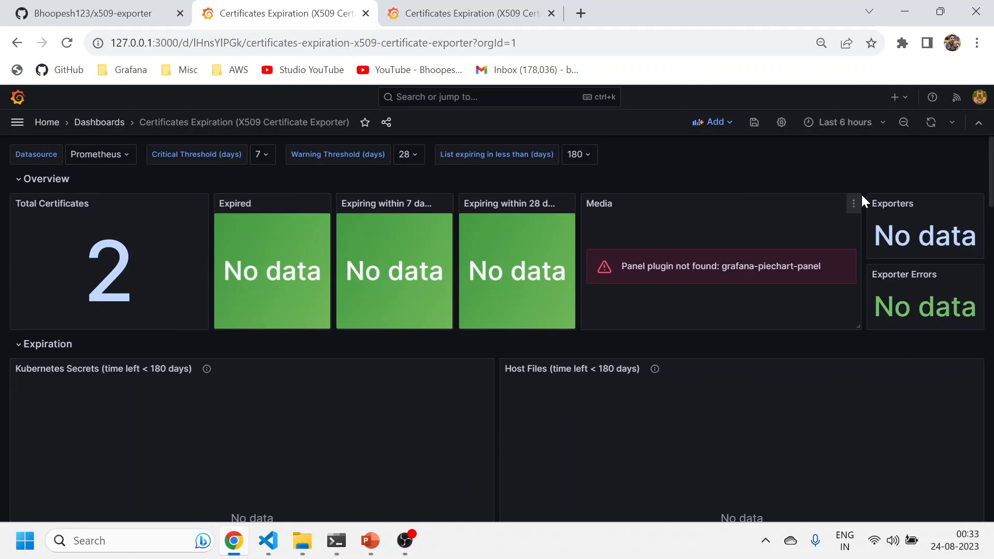
Remove the broken Media pie chart panel from the dashboard.
left_click(853, 203)
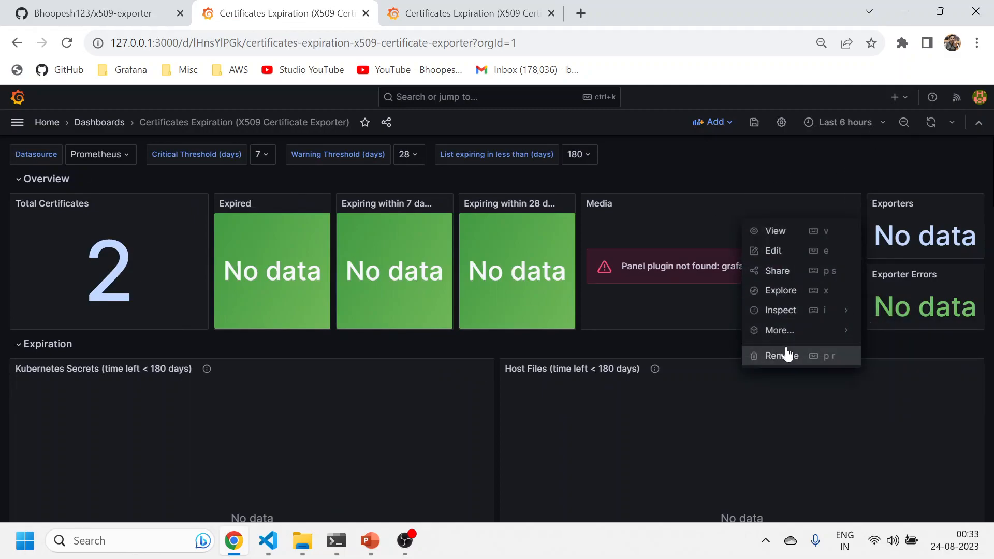
left_click(782, 355)
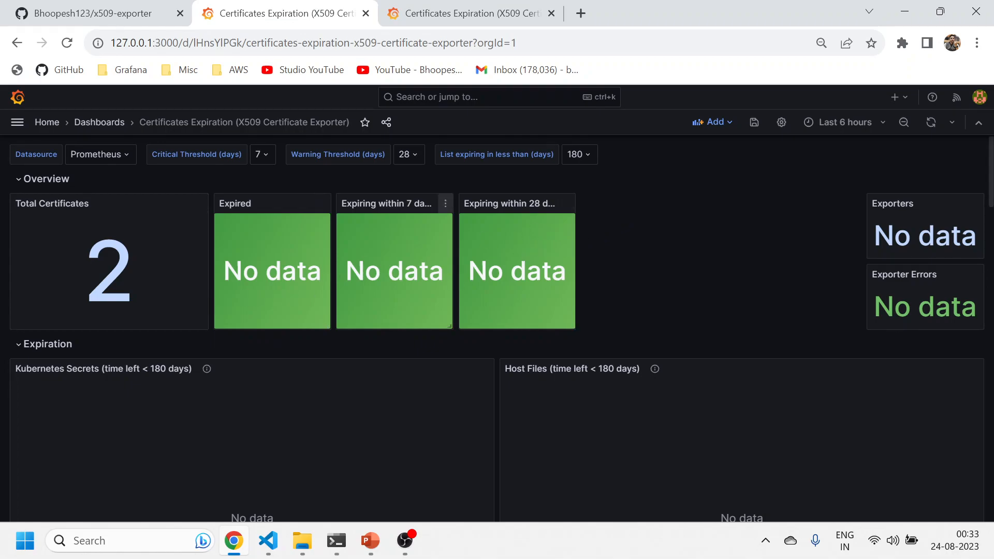
scroll("down", 3)
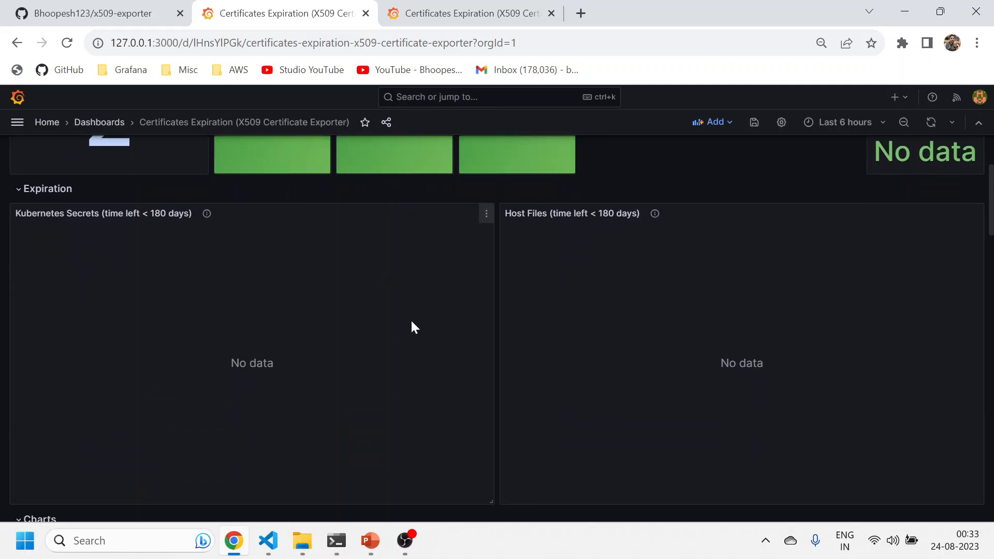
scroll("down", 3)
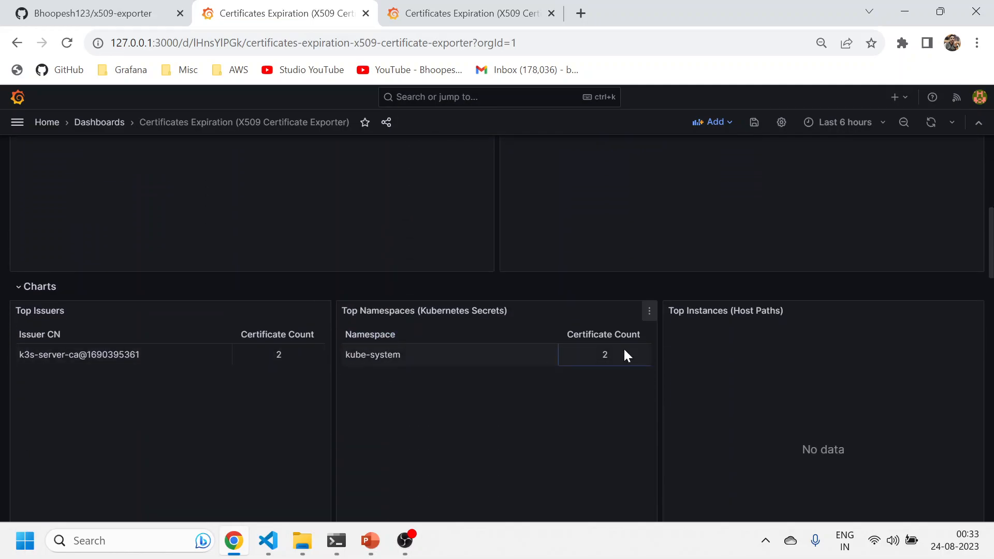
scroll("down", 3)
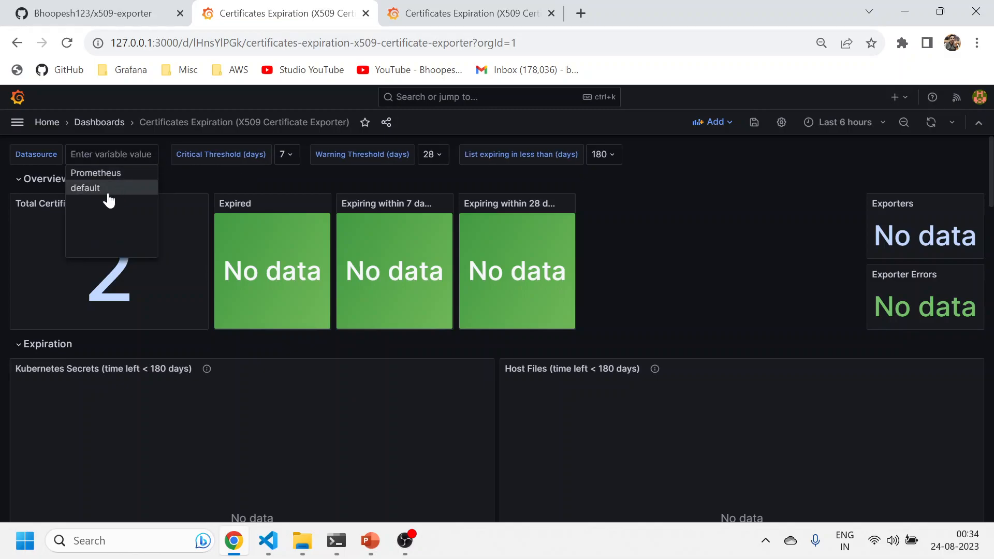
Toggle the Datasource variable to default and back to Prometheus.
left_click(85, 188)
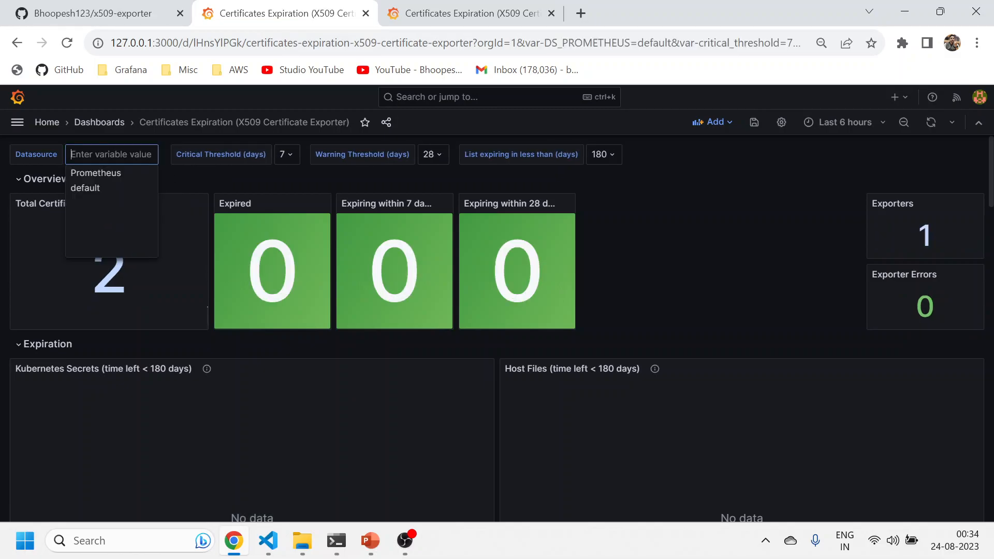
left_click(95, 173)
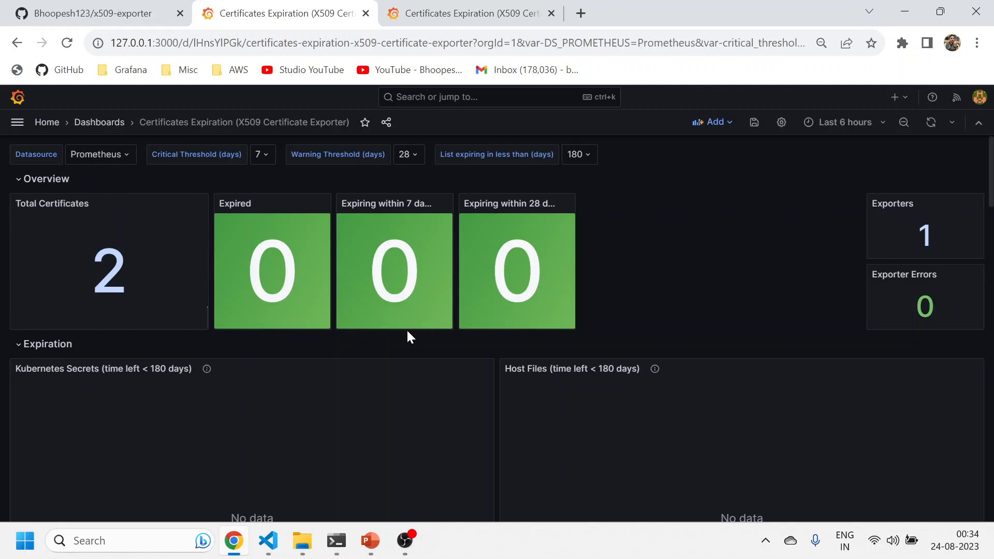
scroll("down", 3)
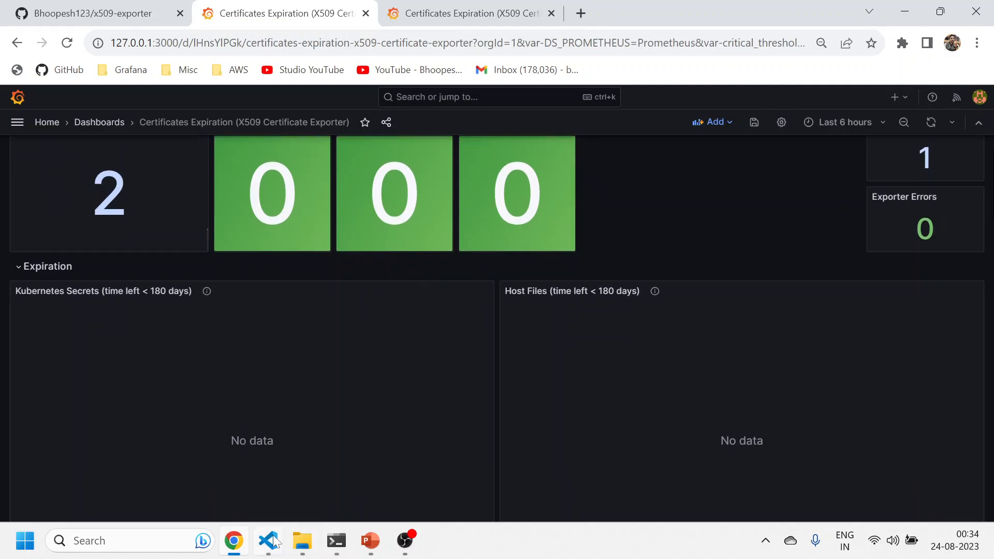
left_click(269, 540)
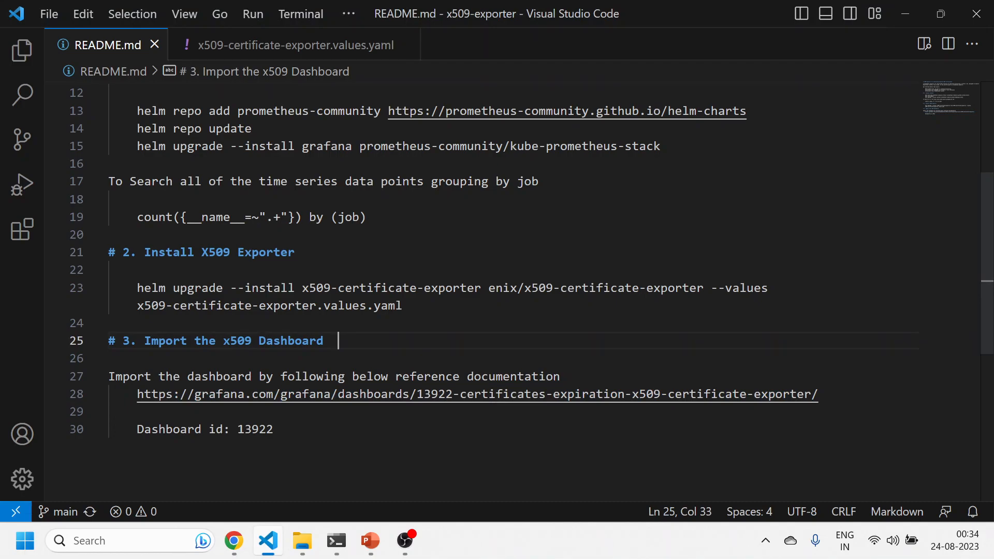
double_click(226, 215)
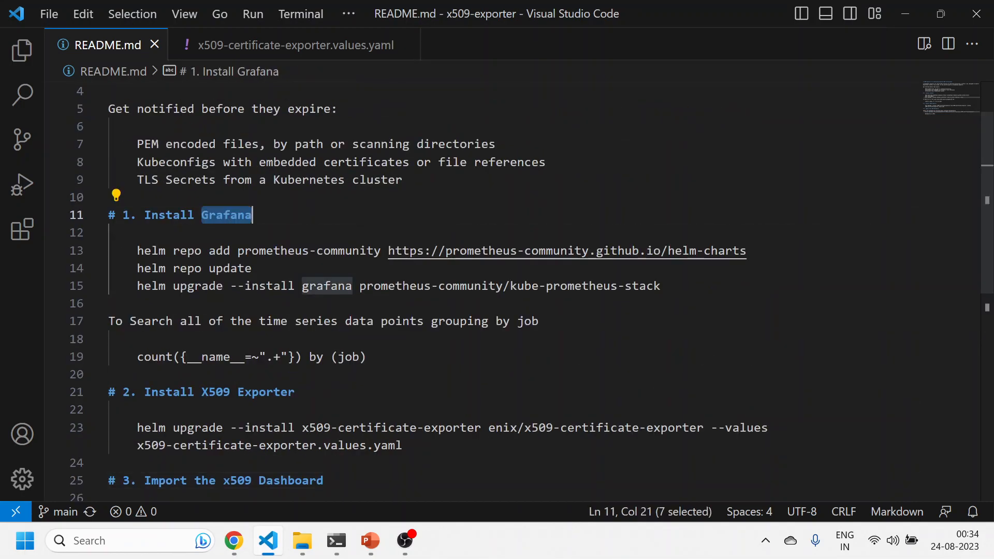
double_click(215, 392)
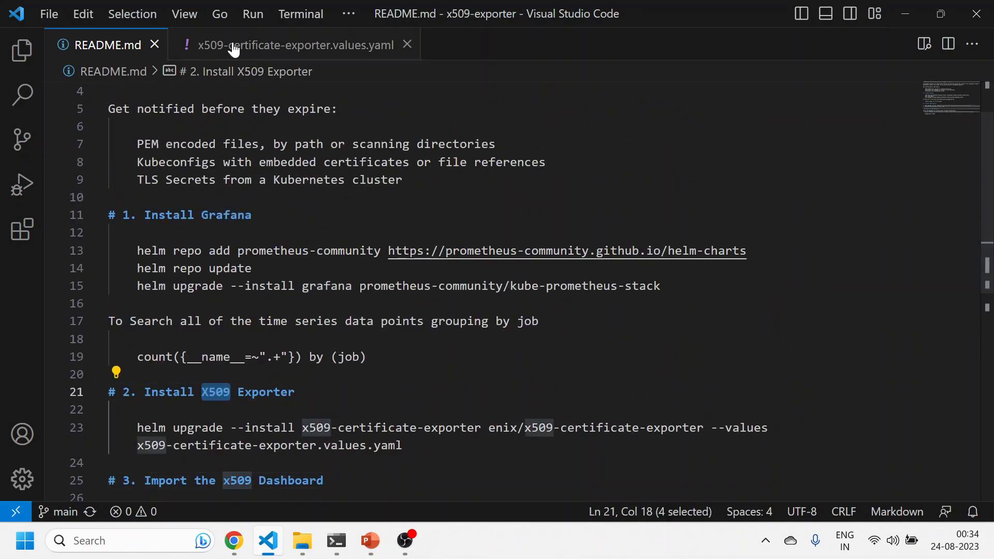
left_click(294, 45)
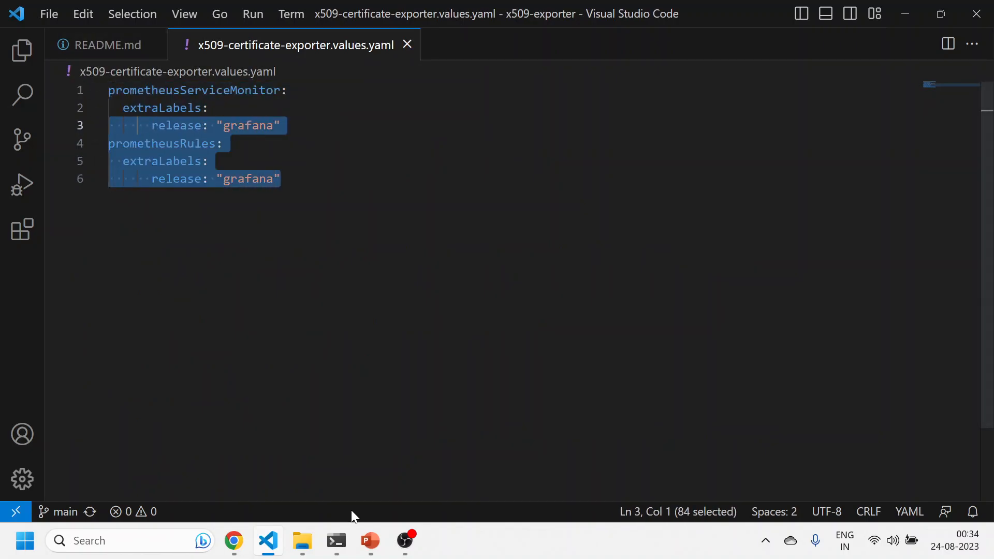
left_click(234, 540)
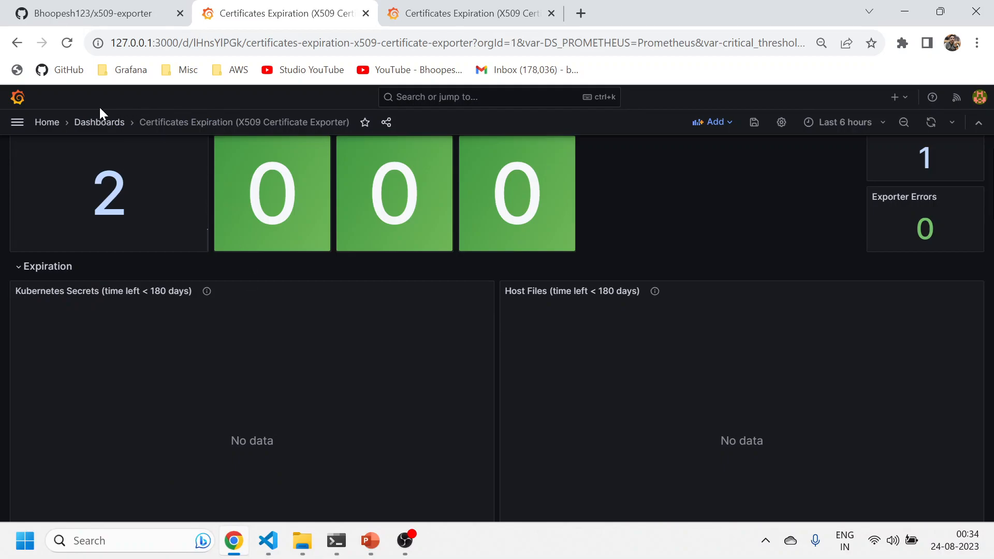
Open Alerting > Alert rules and expand X509ExporterReadErrors and CertificateExpiration details.
left_click(17, 121)
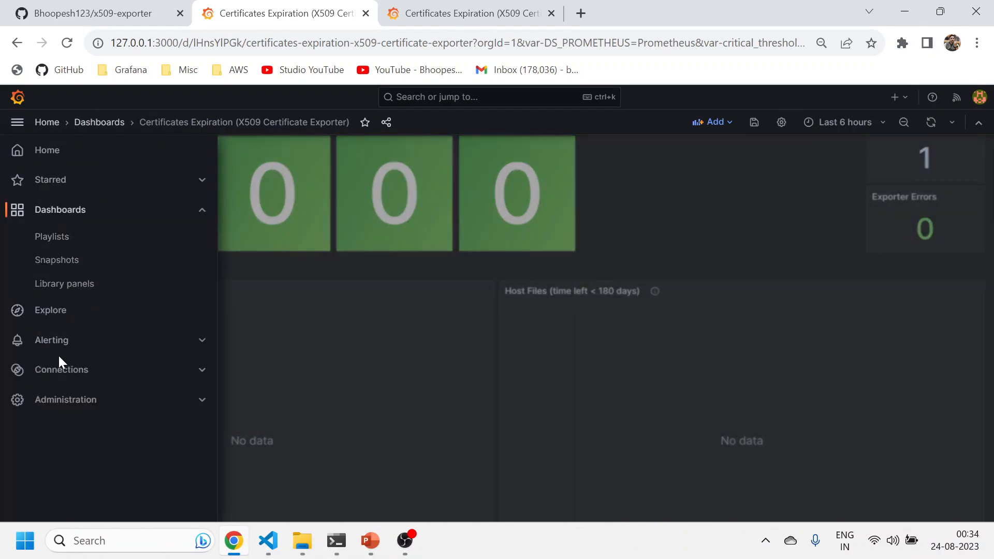
left_click(51, 339)
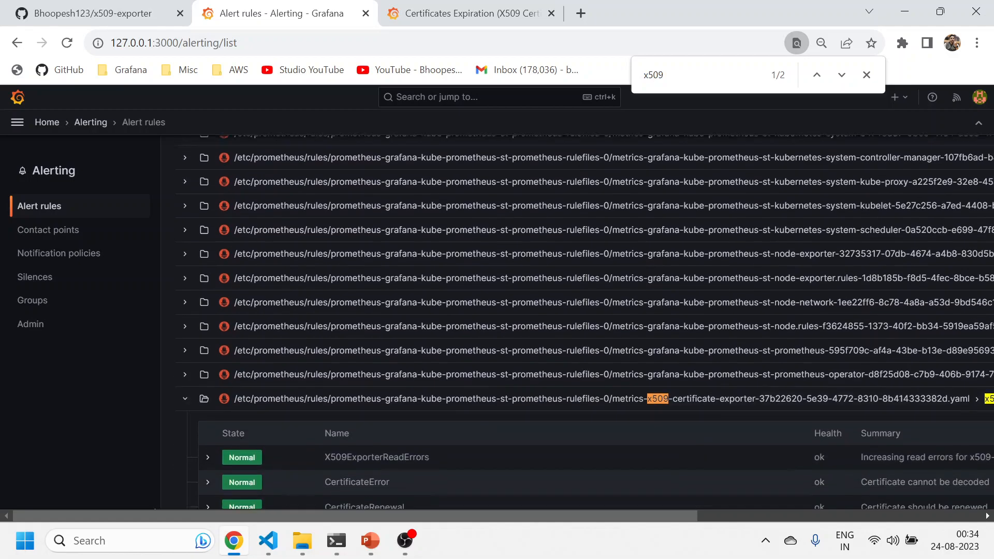
left_click(207, 387)
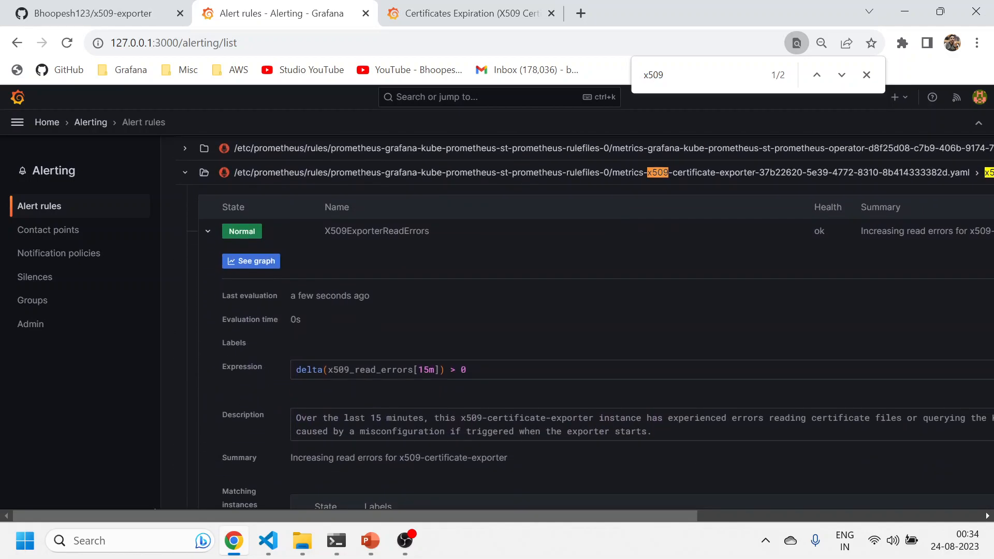
scroll("down", 3)
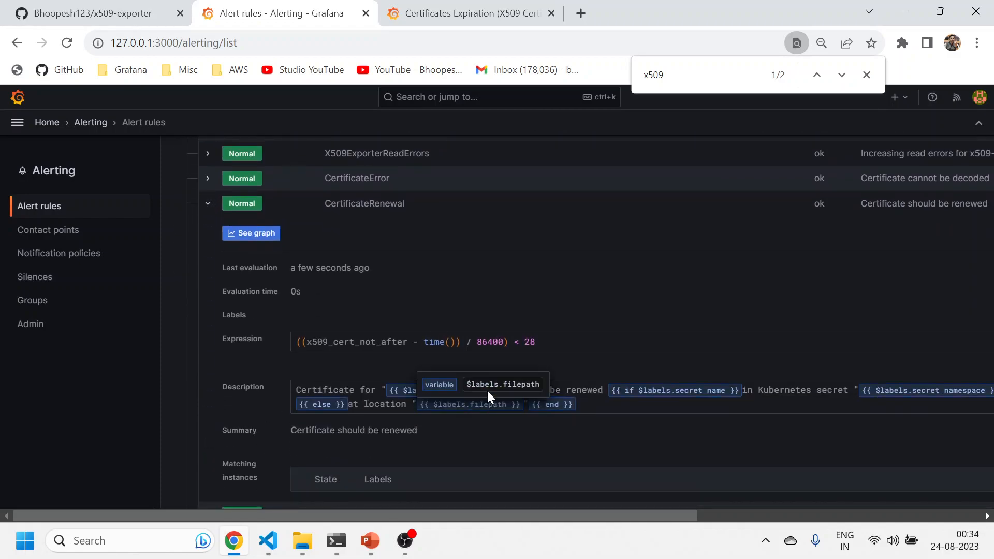
mouse_move(637, 410)
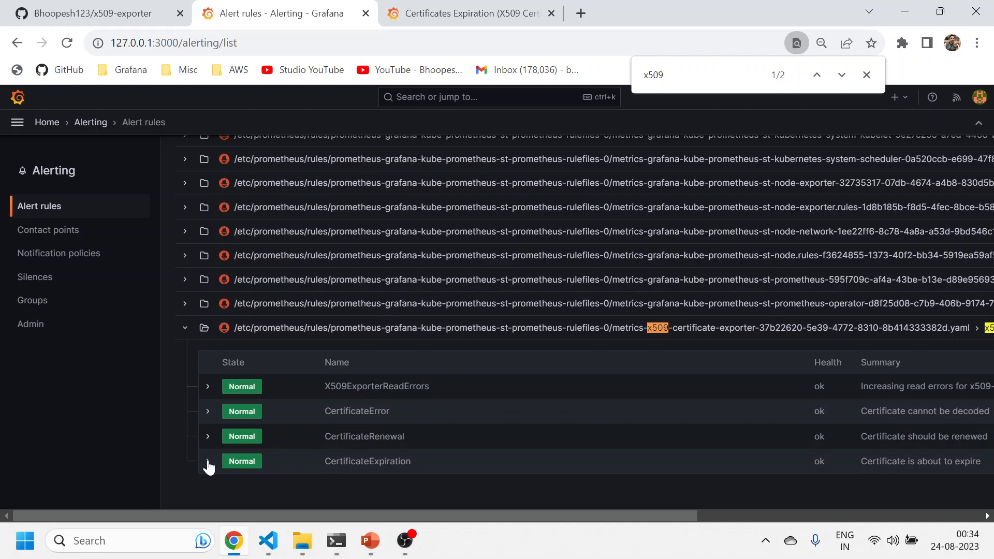
left_click(208, 461)
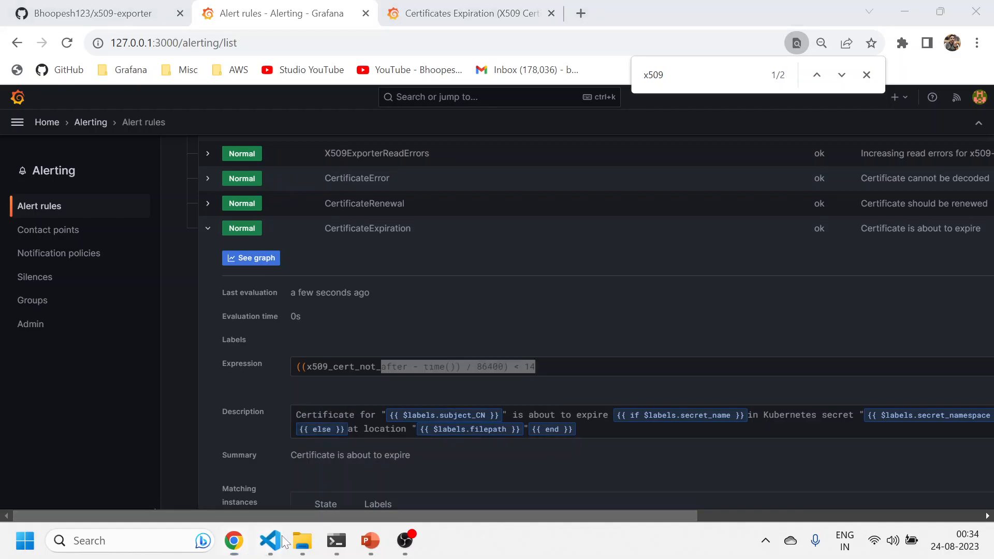
Select all of values.yaml in VS Code, then scroll README.md's install sections.
left_click(267, 541)
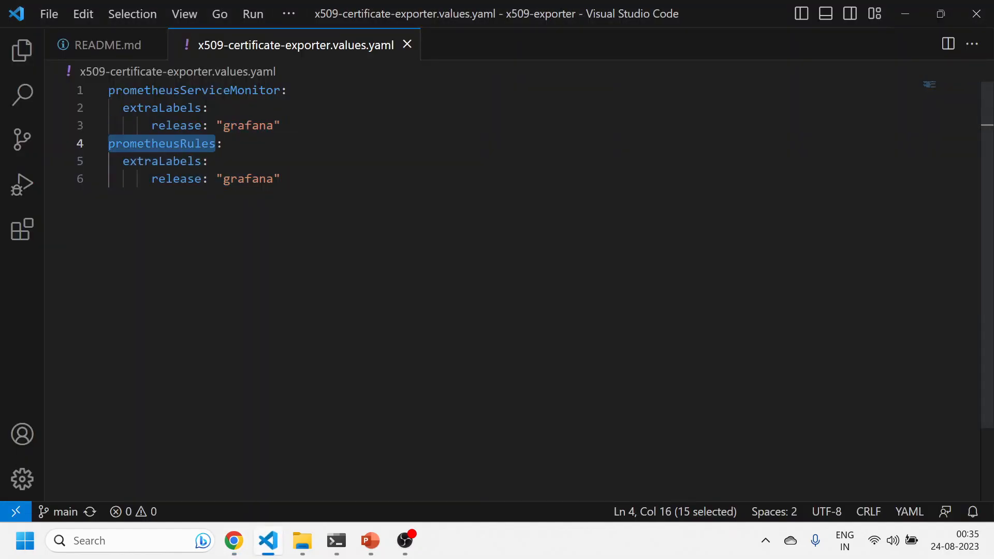
left_click(280, 179)
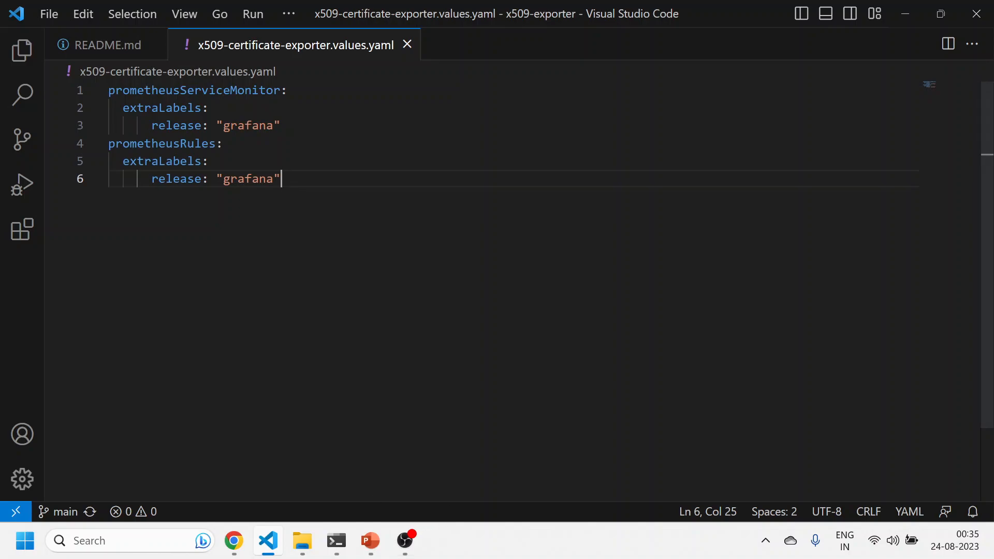
key("ctrl+a")
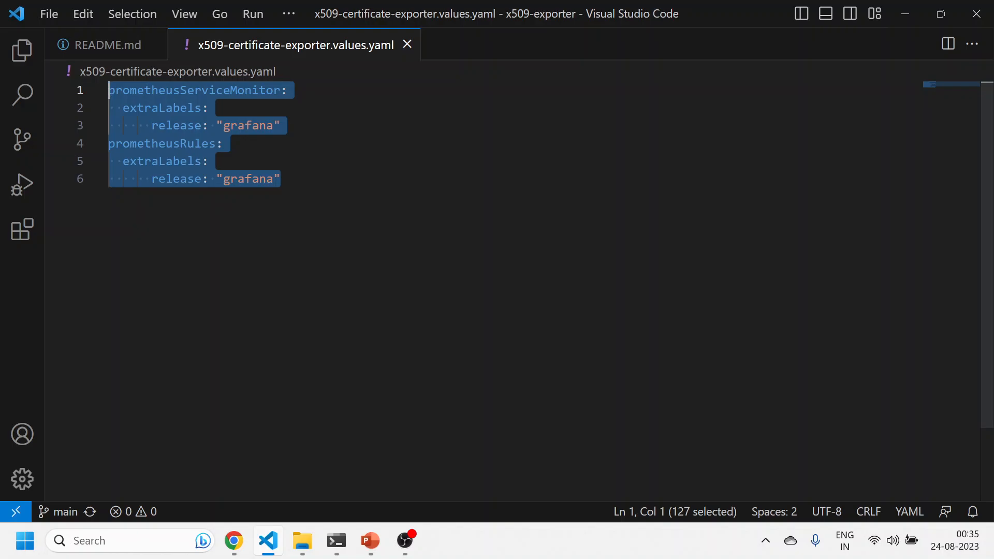
left_click(105, 45)
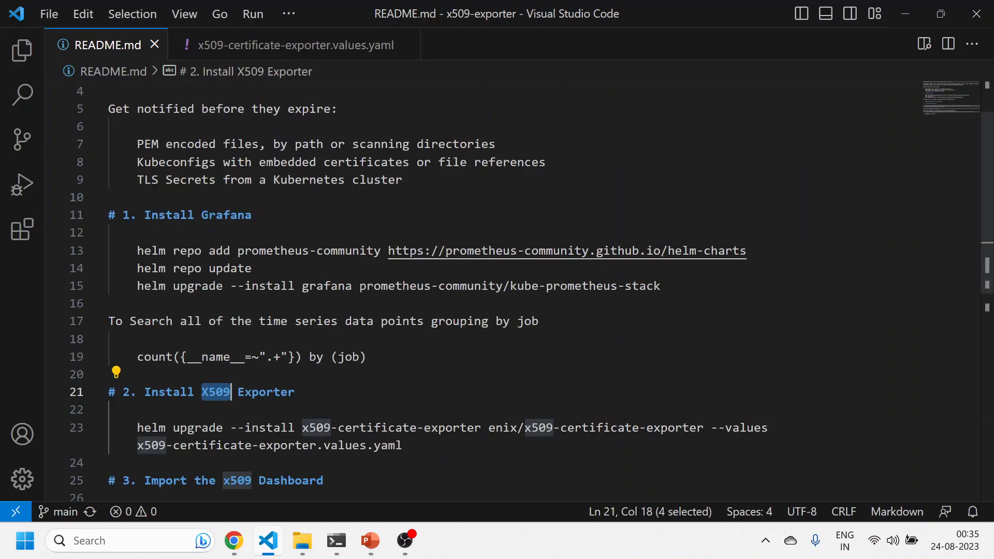
scroll("down", 3)
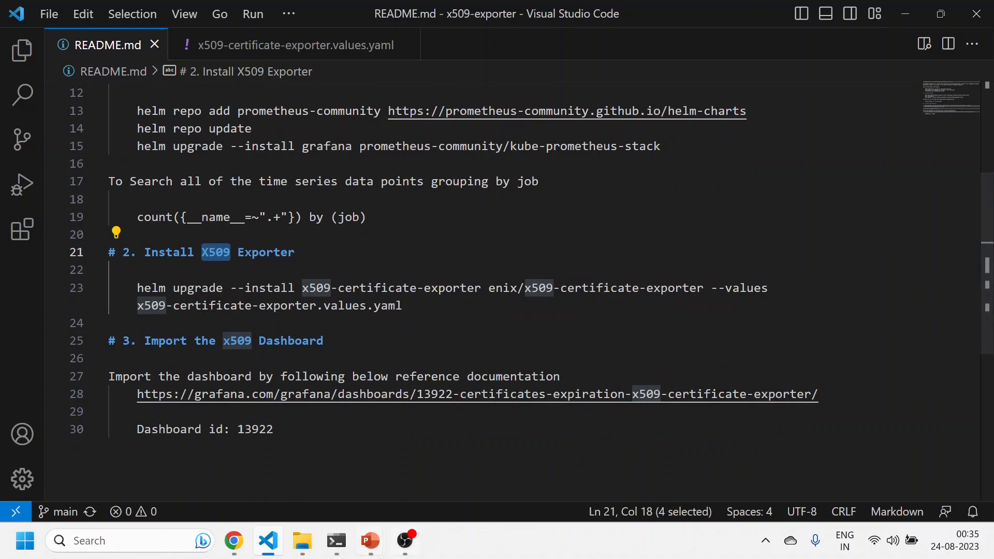